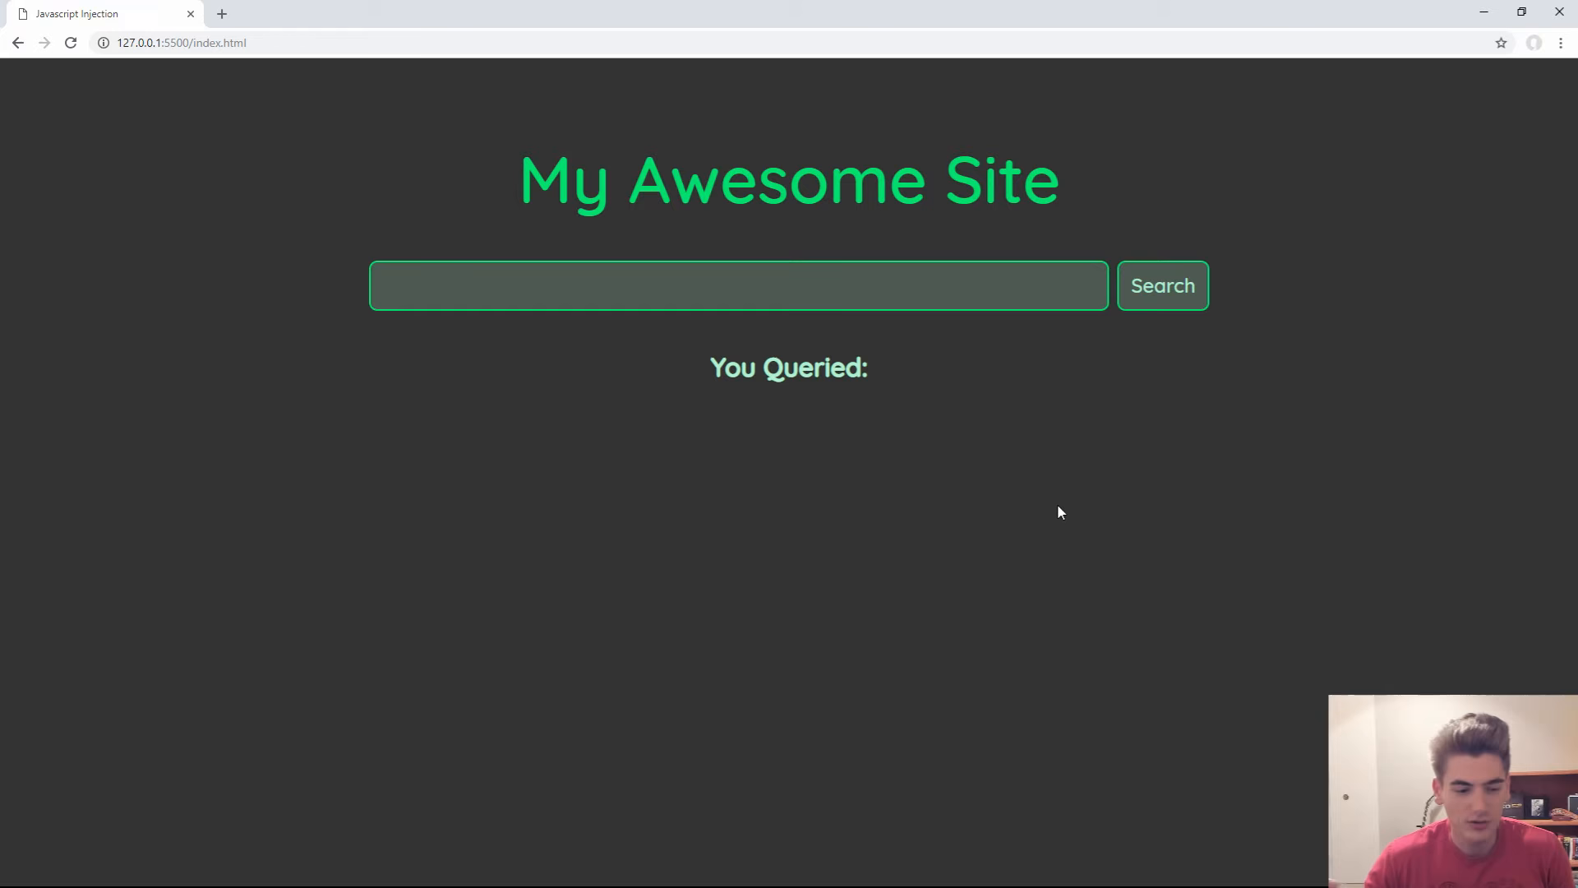
pyautogui.moveTo(1077, 524)
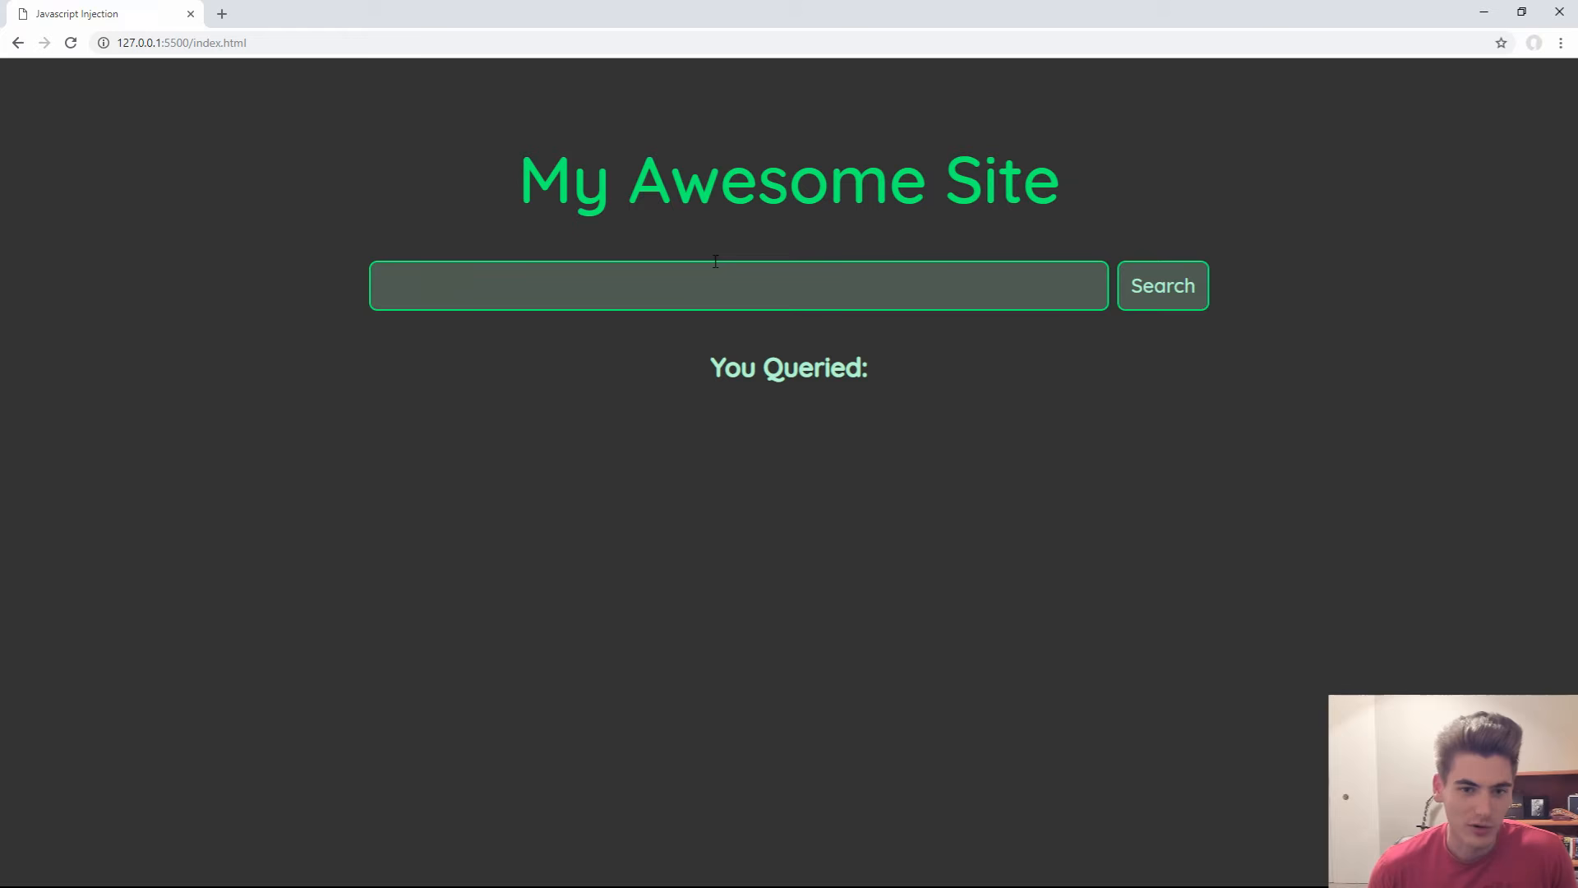
# Search the demo site for 'hi', then append 'sdfsadf' so it echoes 'You Queried: hi sdfsadf'
pyautogui.write('hi')
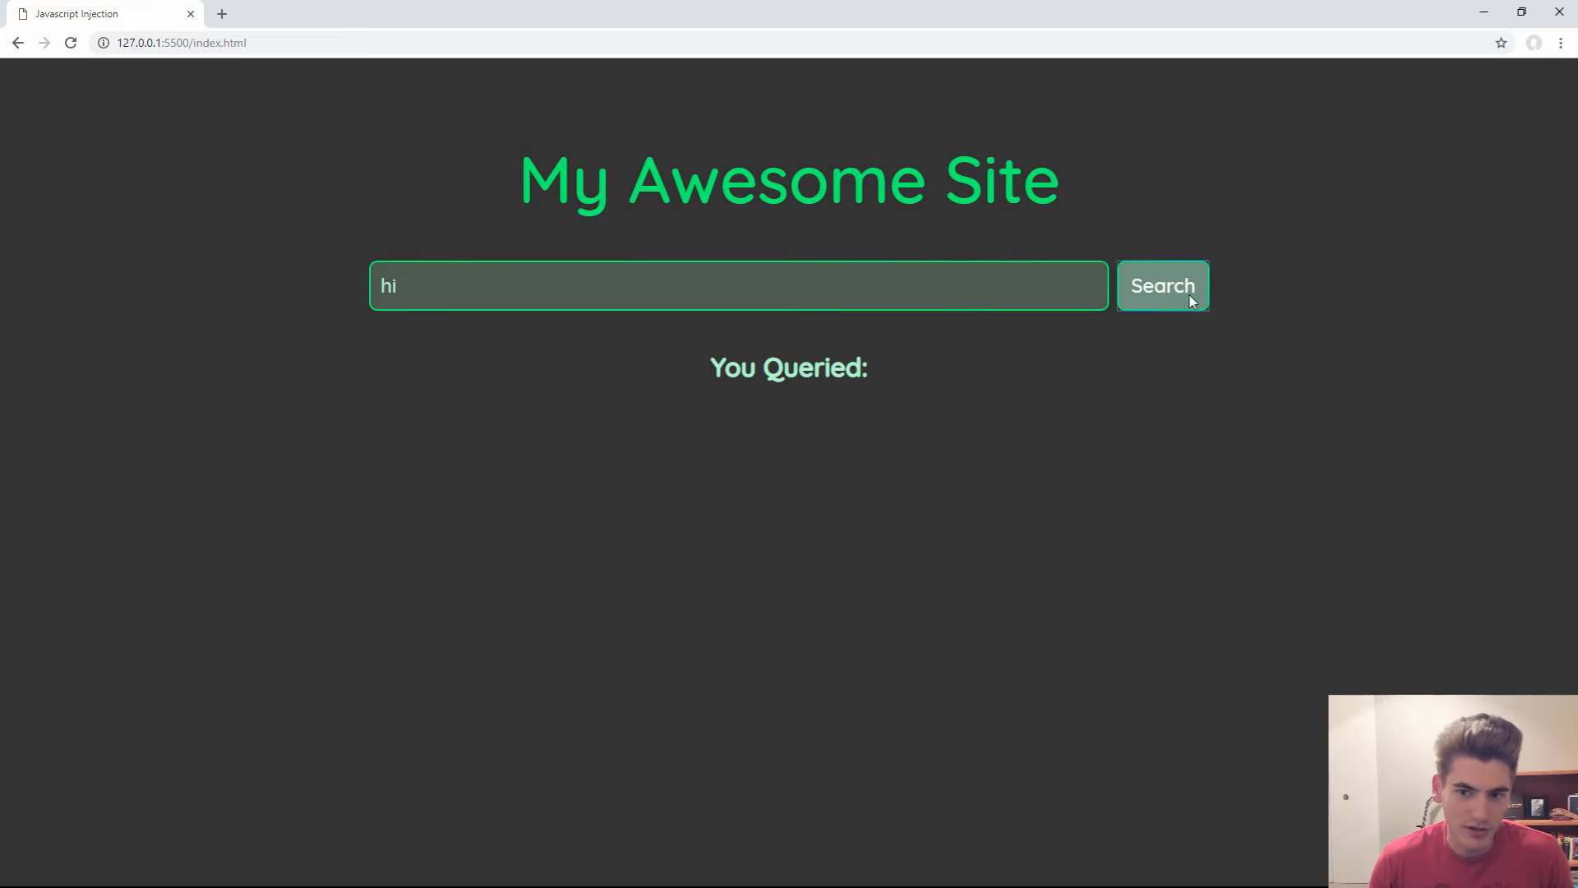
pyautogui.click(1162, 286)
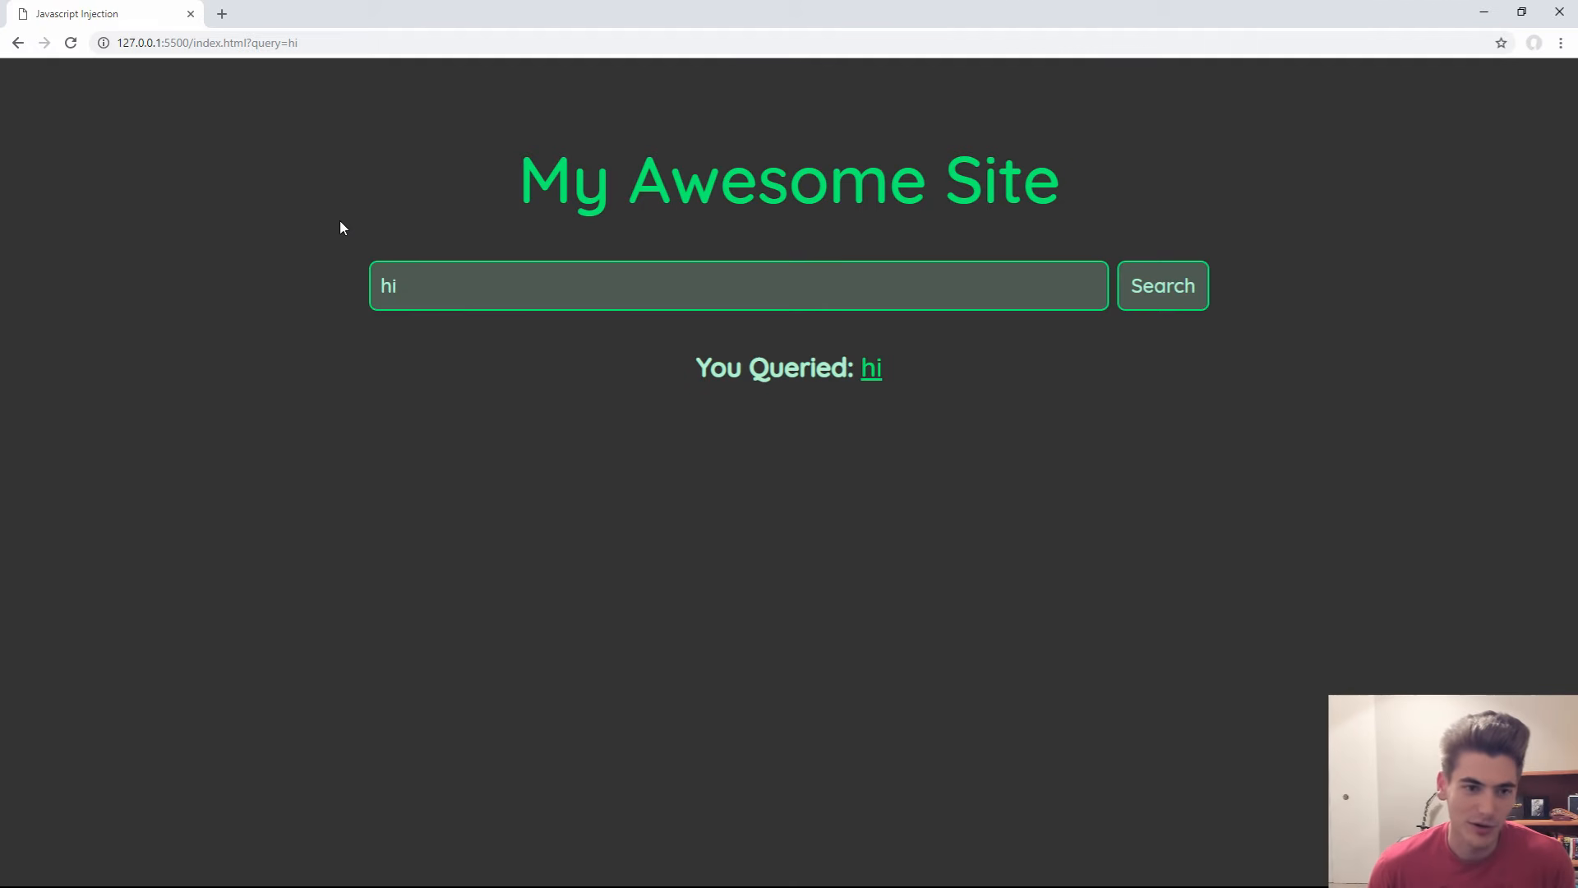
pyautogui.click(447, 285)
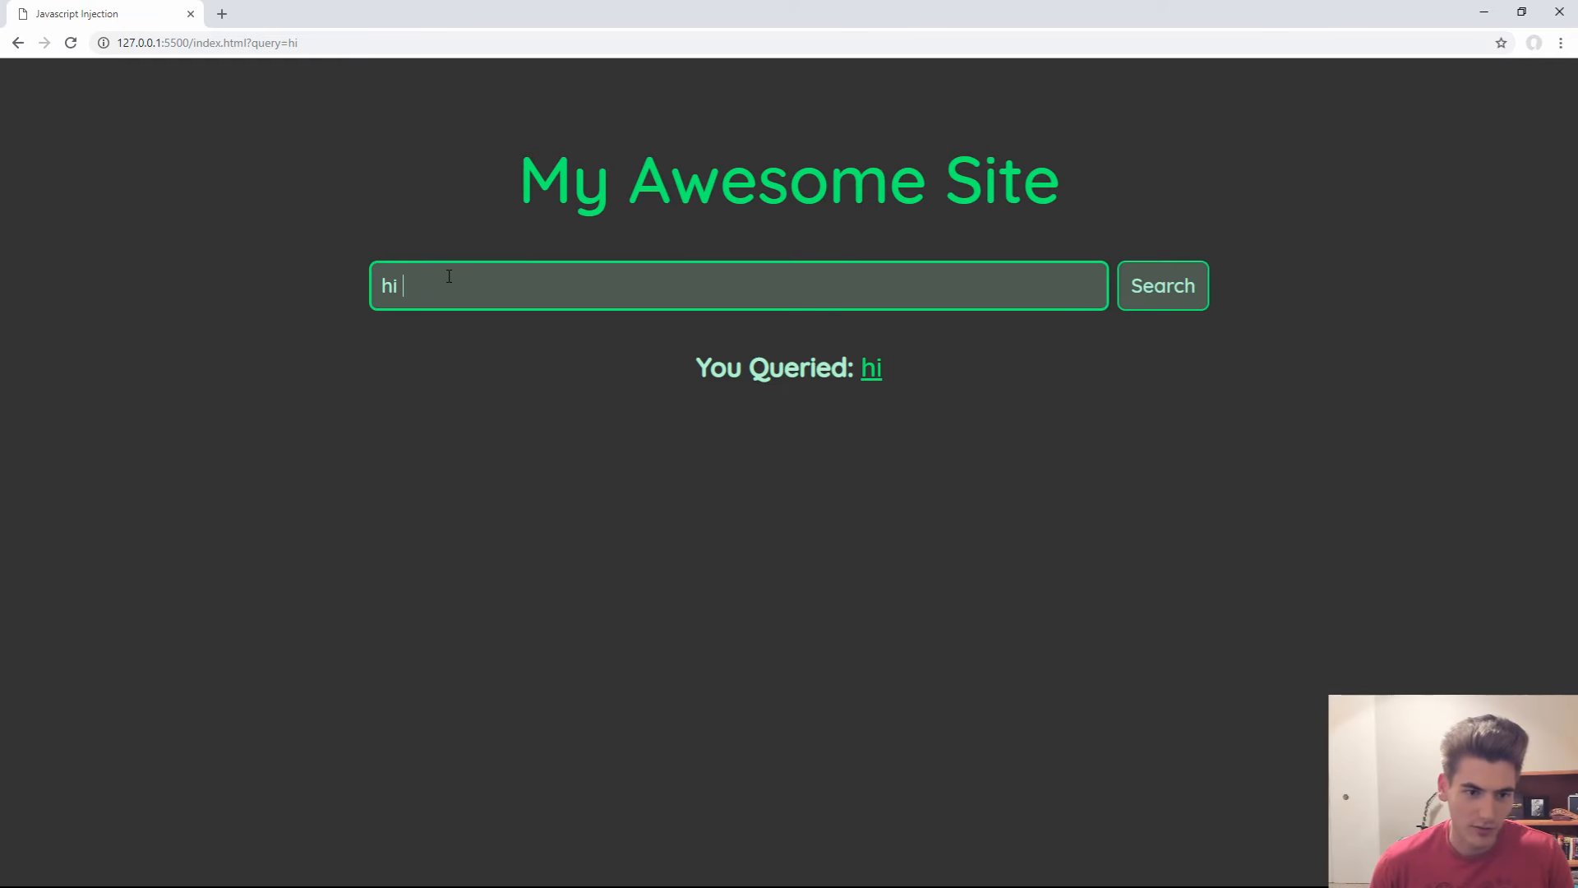
pyautogui.write('sdfsadf')
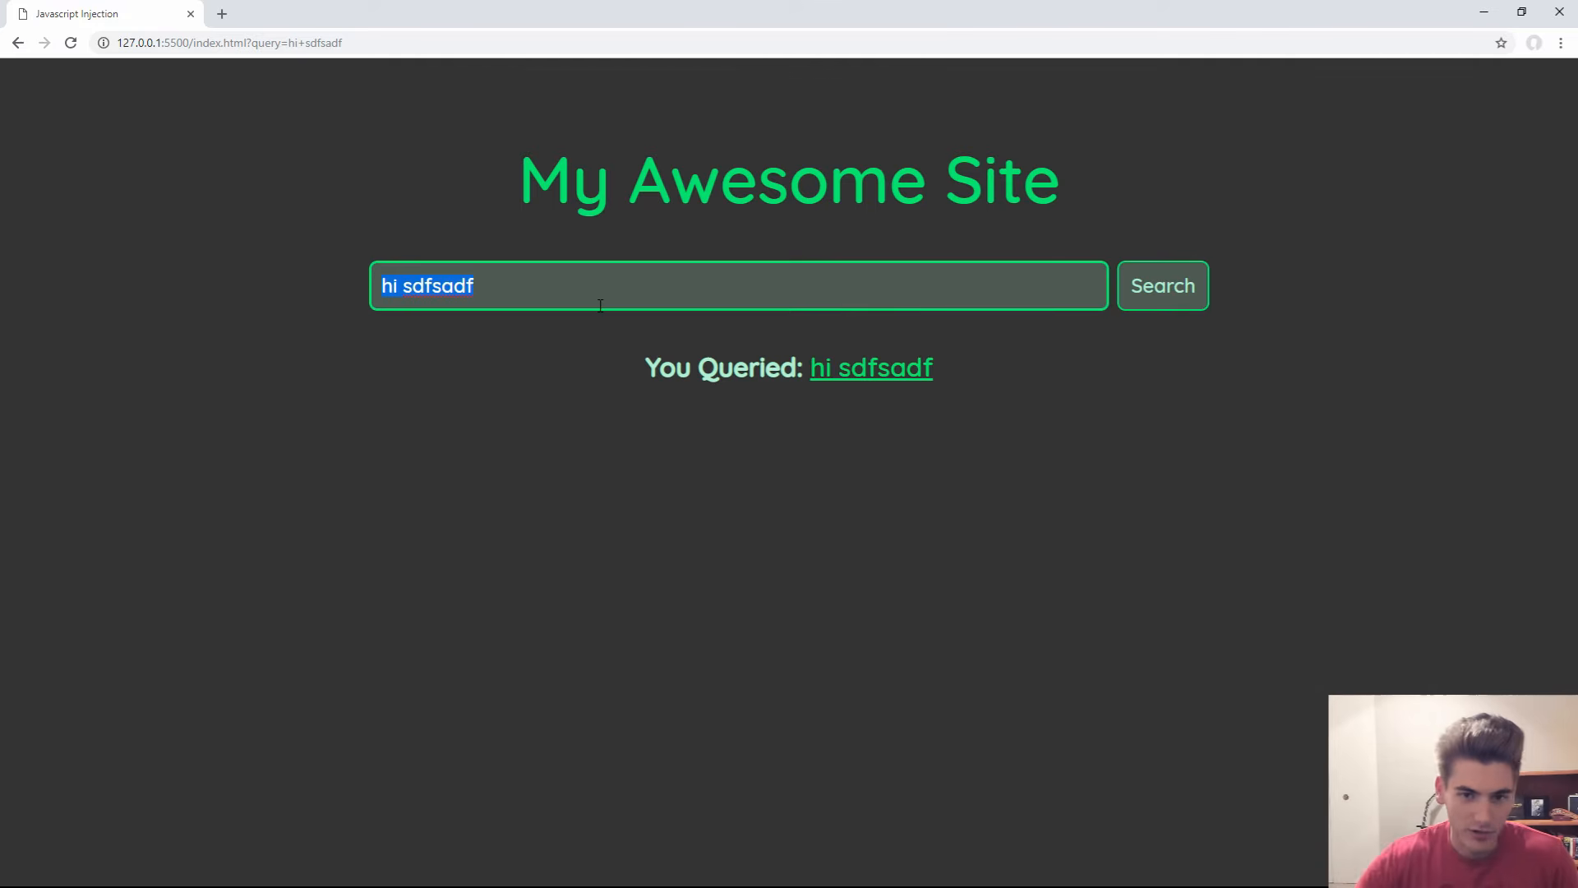
# Submit <script>alert('hi')</script> as the query, which echoes nothing and fires no alert, then select it
pyautogui.write('<scr')
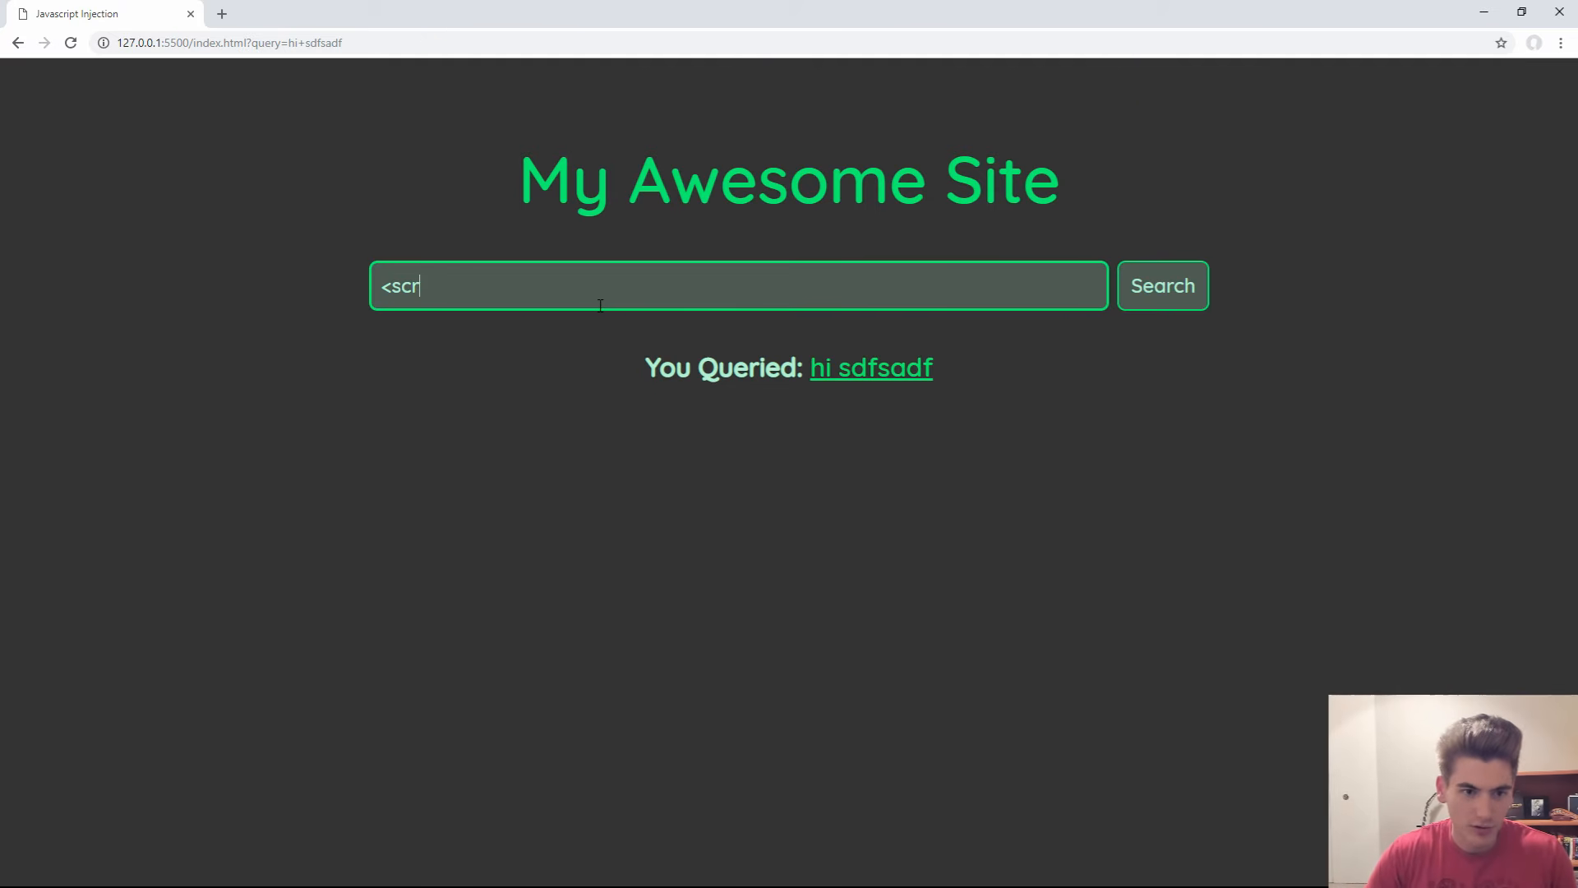
pyautogui.write('ipt>')
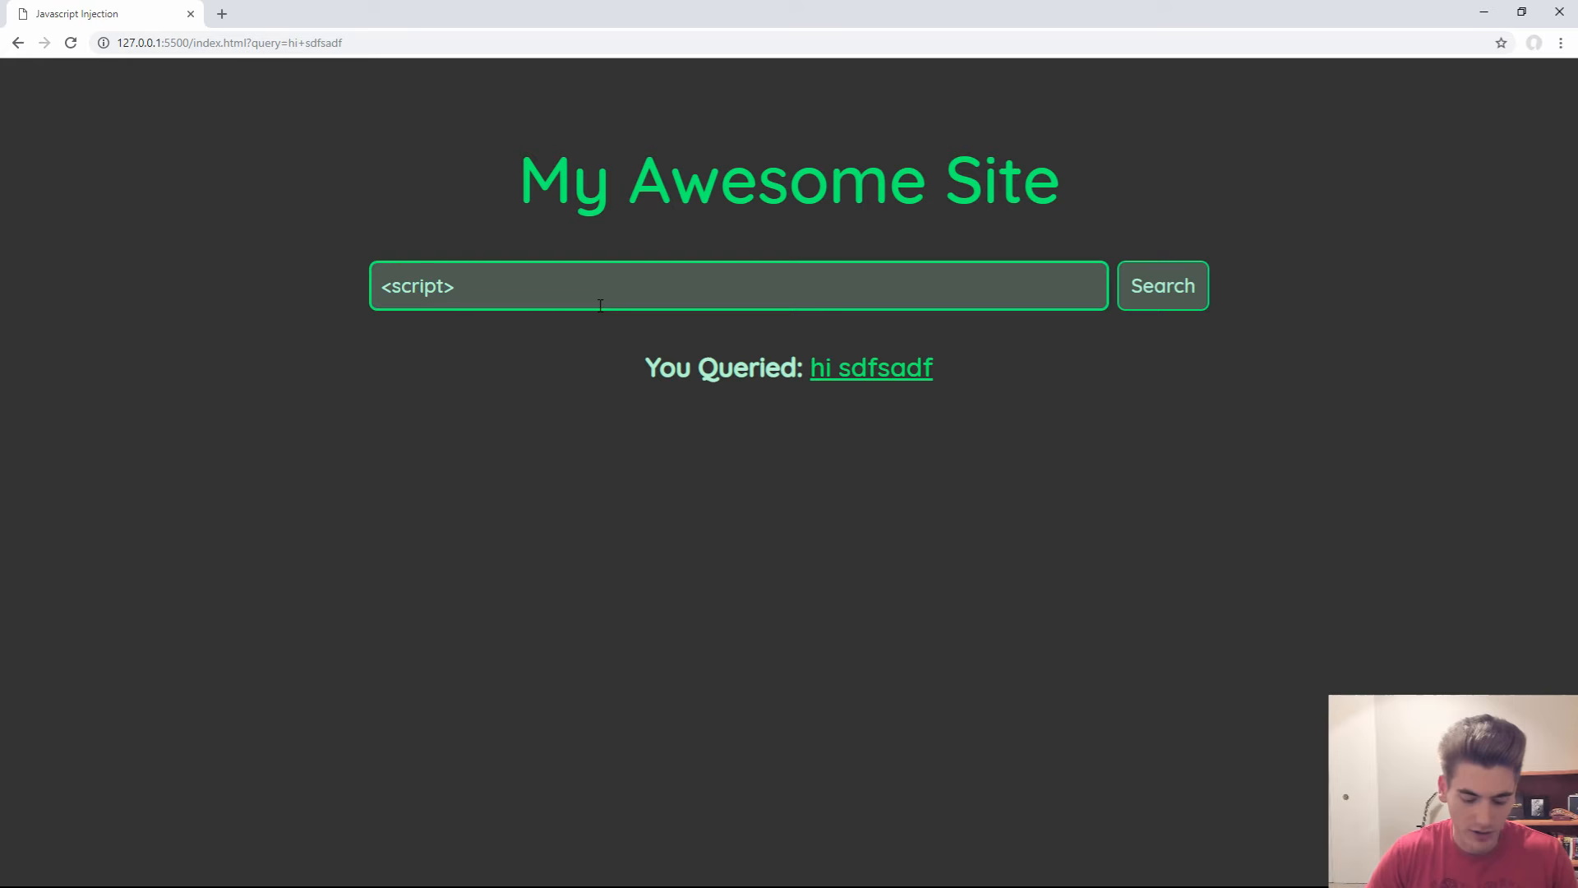
pyautogui.write('alert(')
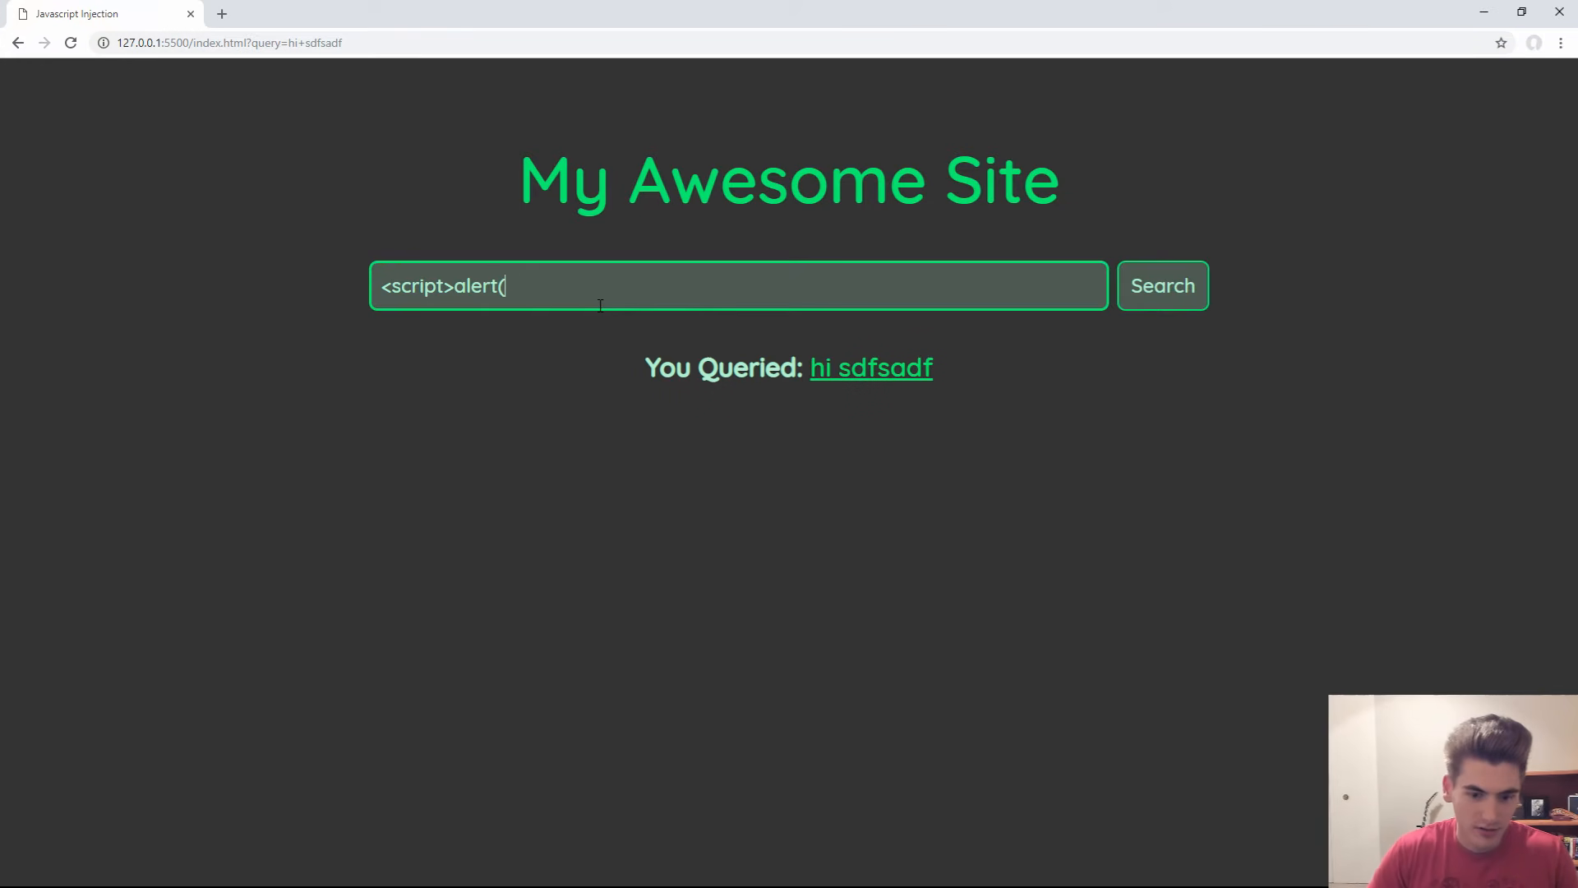
pyautogui.write("'hi')")
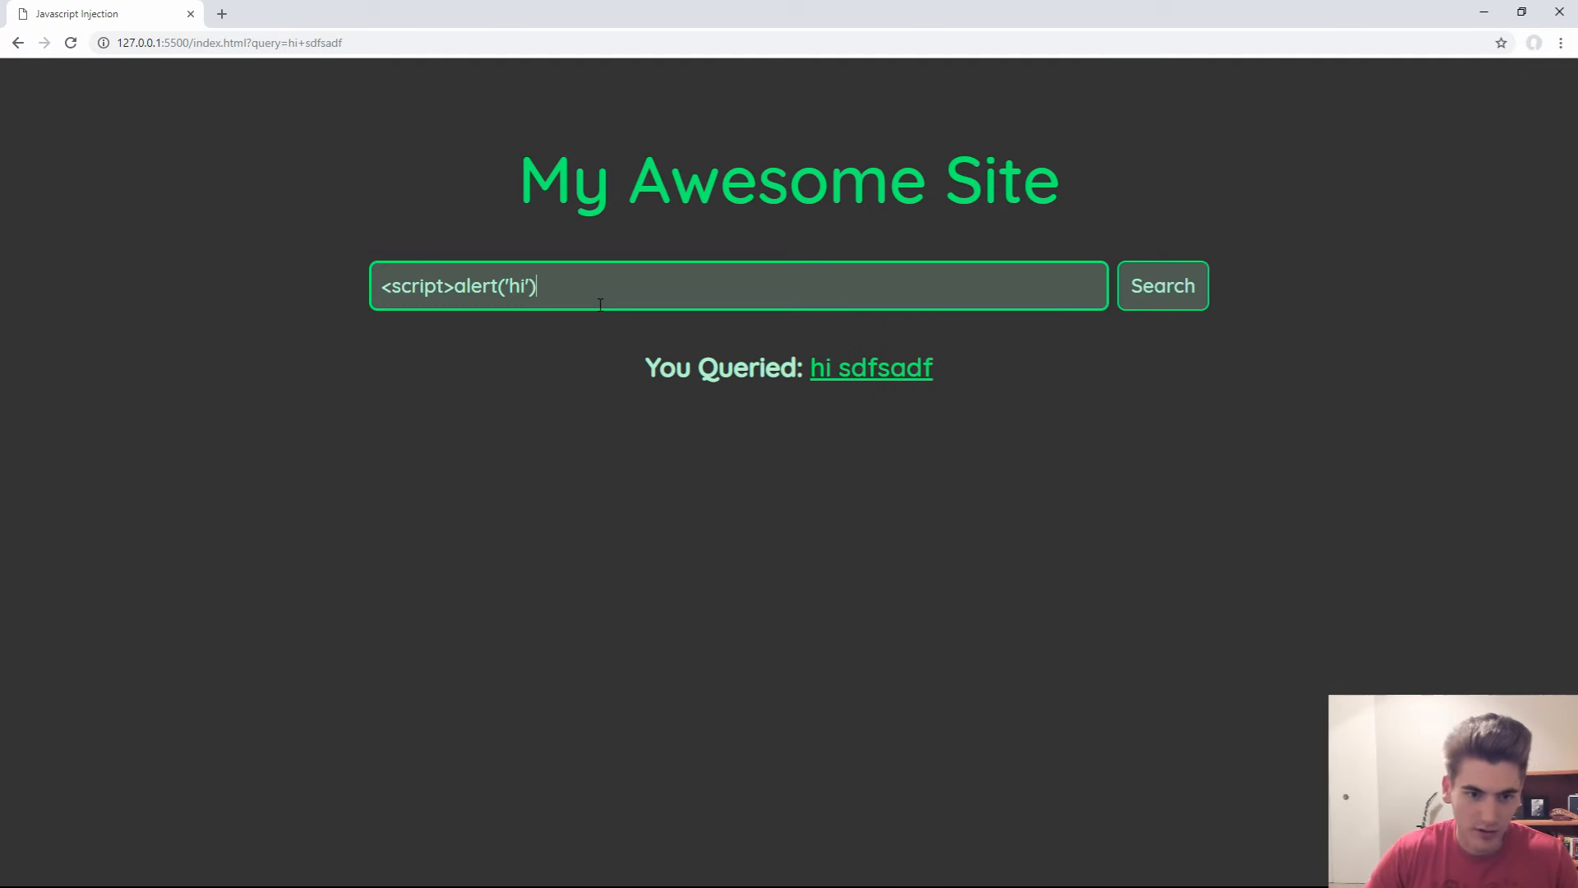
pyautogui.write('</script>')
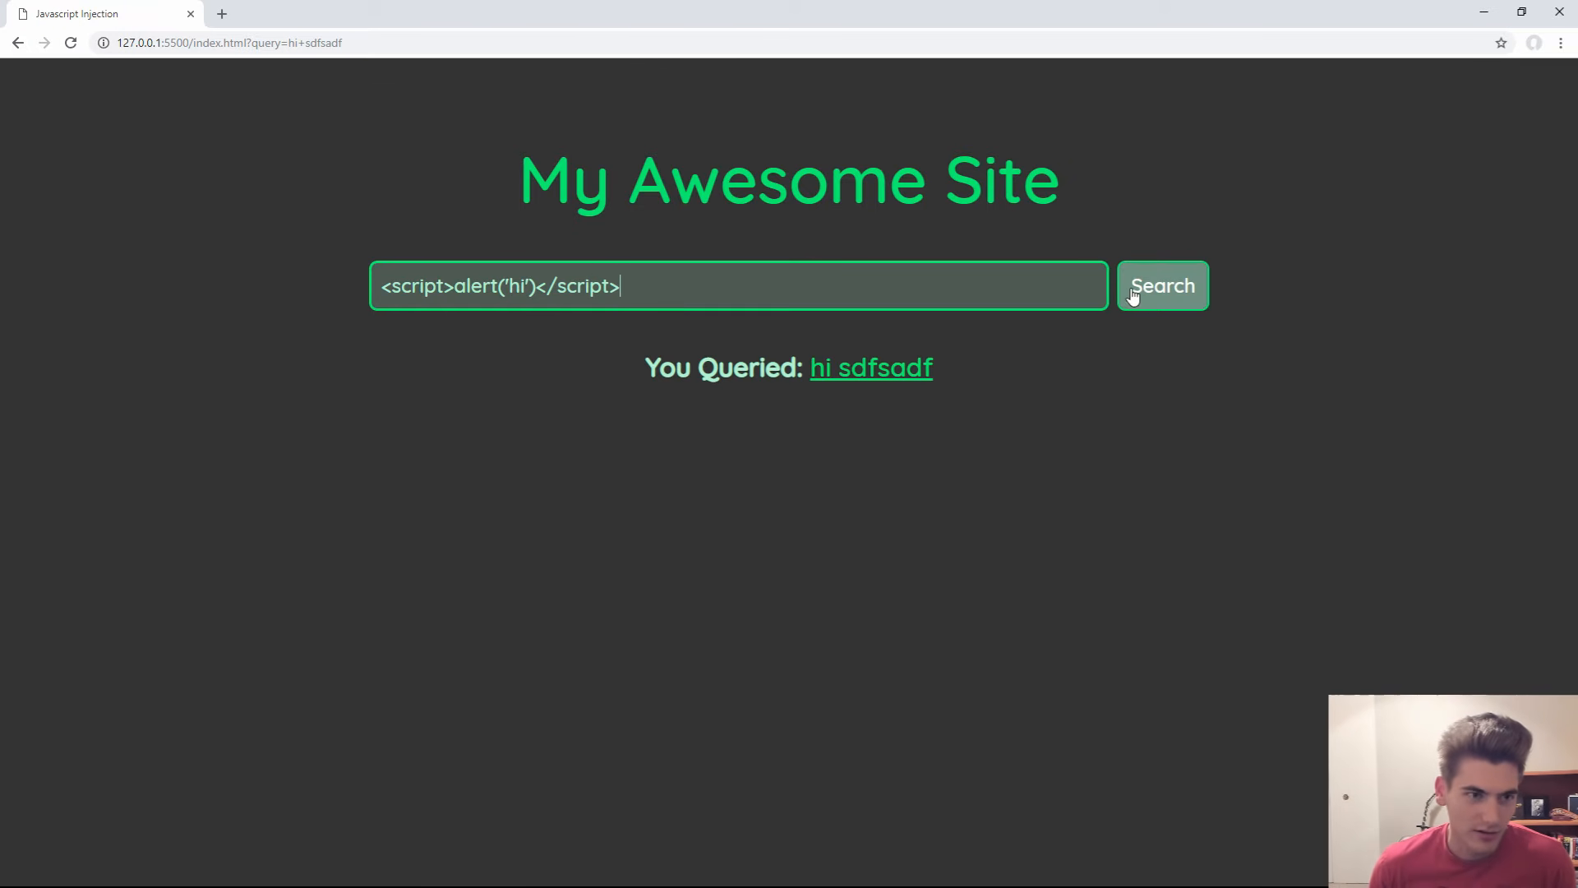
pyautogui.click(1162, 284)
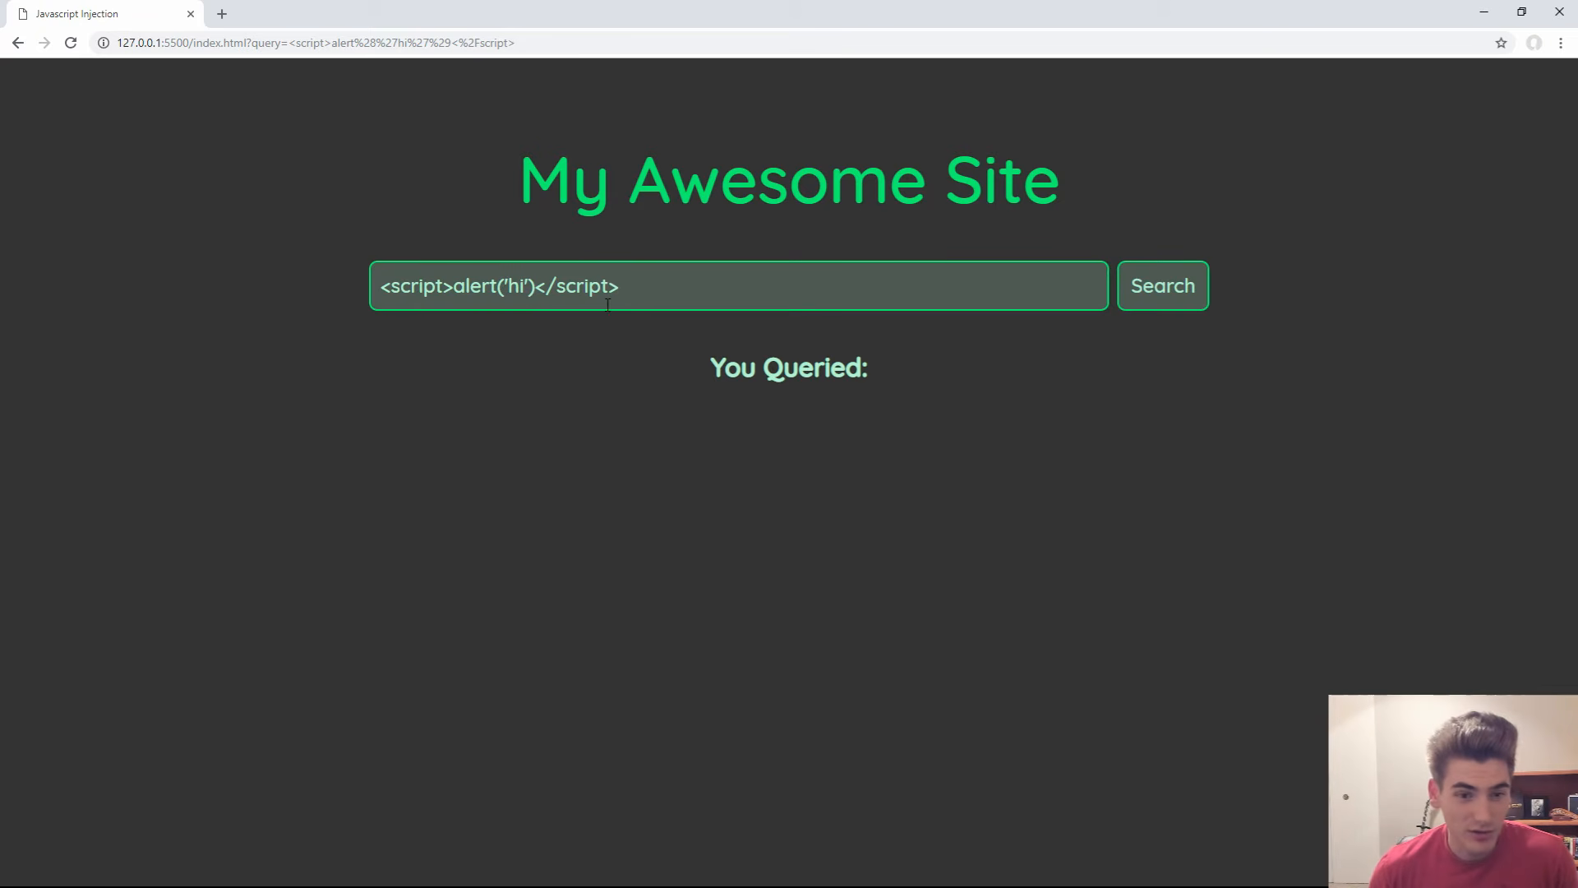
pyautogui.tripleClick(498, 286)
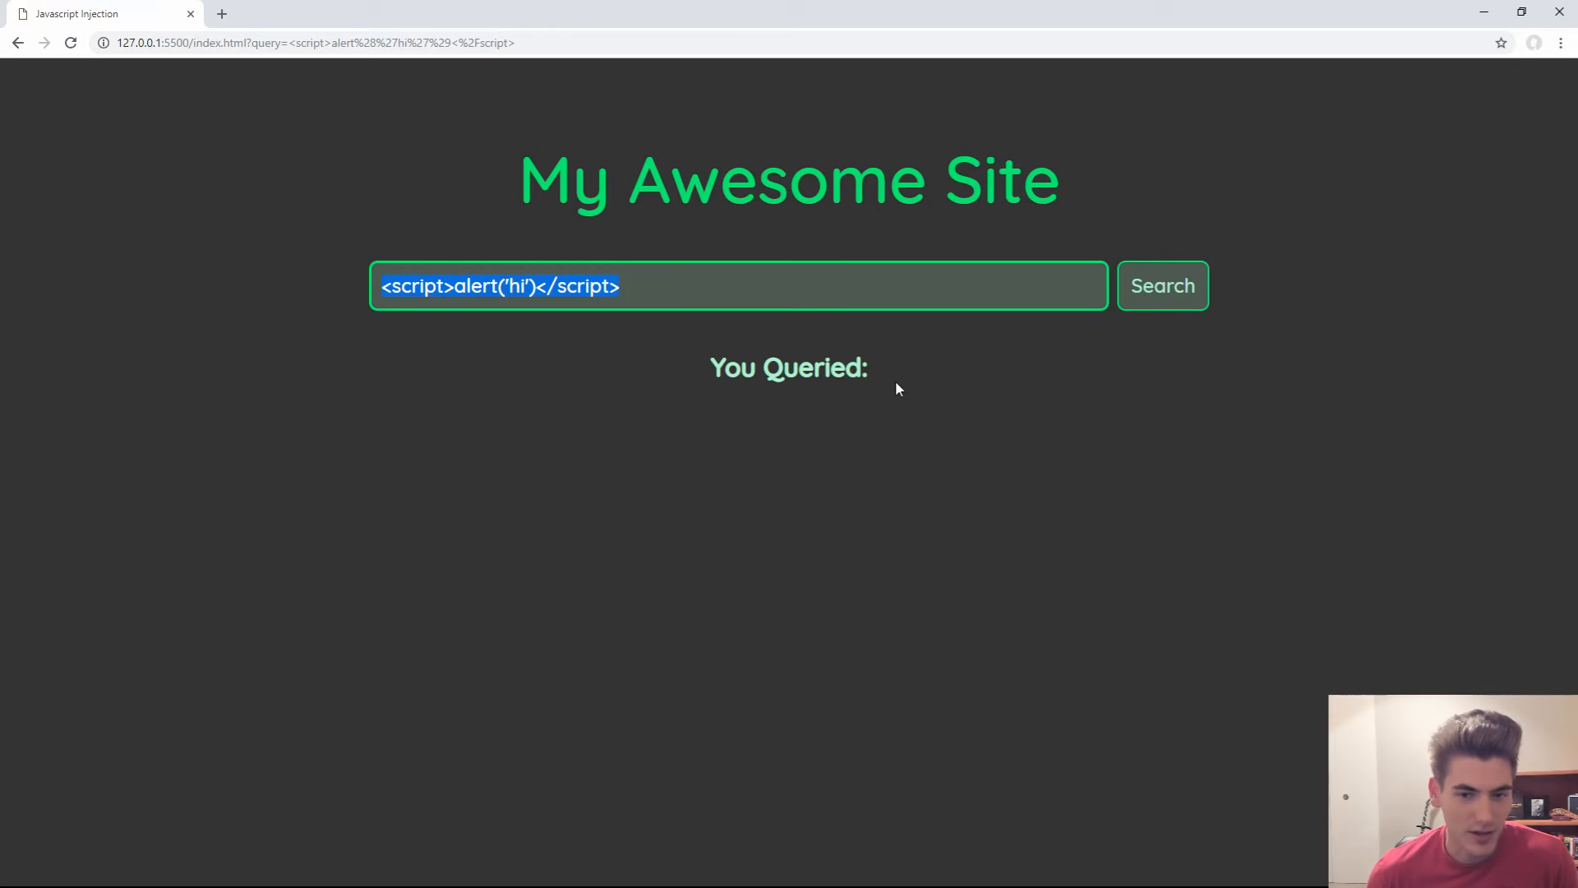
pyautogui.moveTo(891, 393)
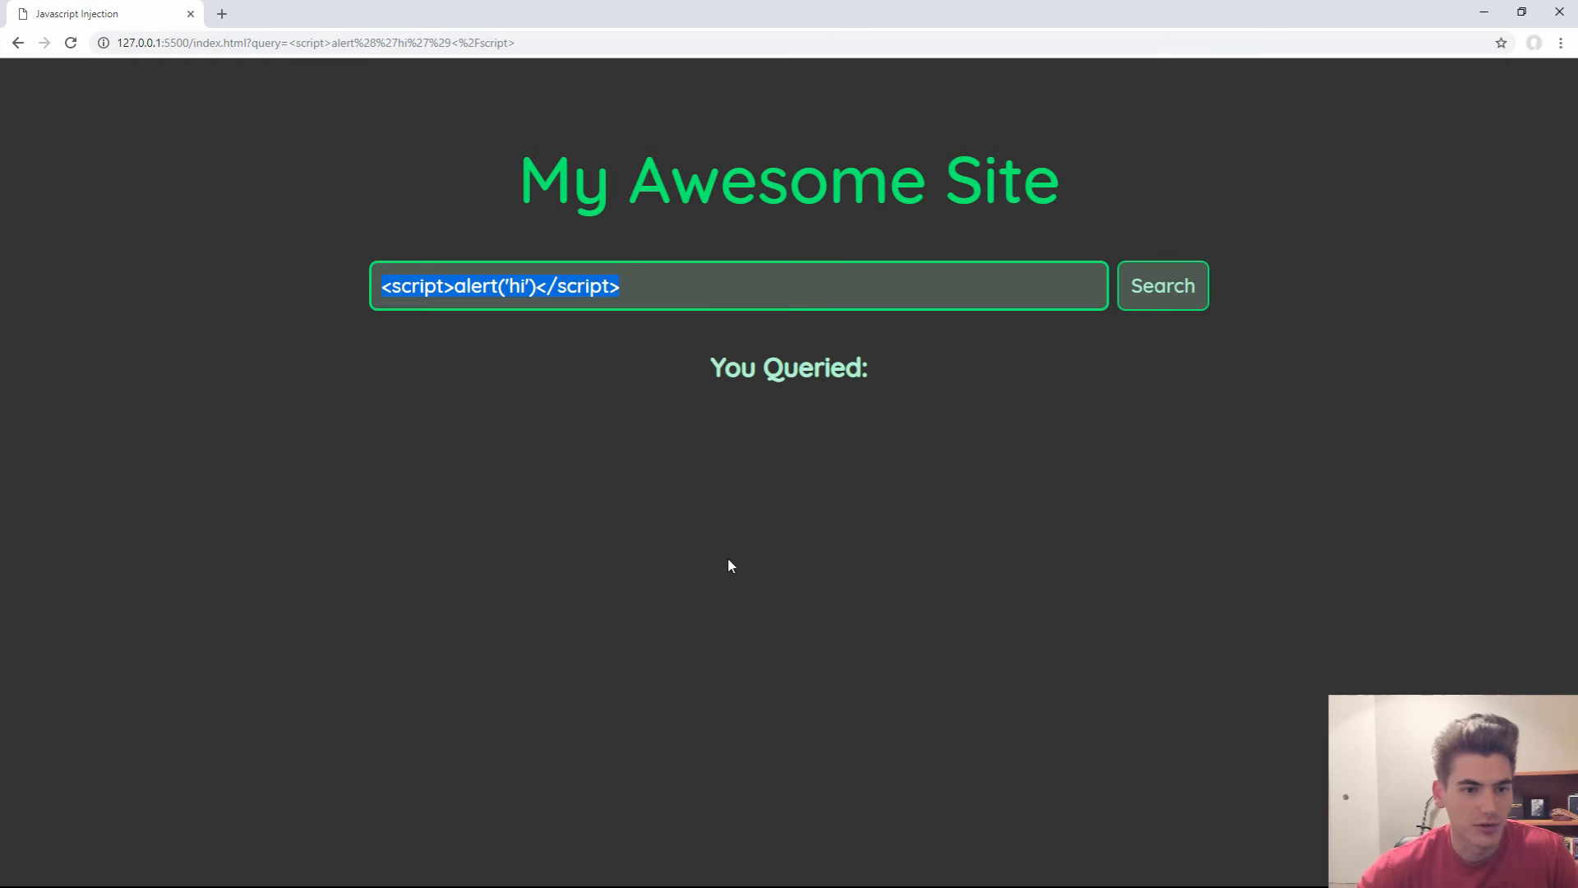
# Submit <img src onerror="alert('hacked')"> as the query, firing a 'hacked' alert, and dismiss it
pyautogui.doubleClick(417, 286)
pyautogui.write('img sr')
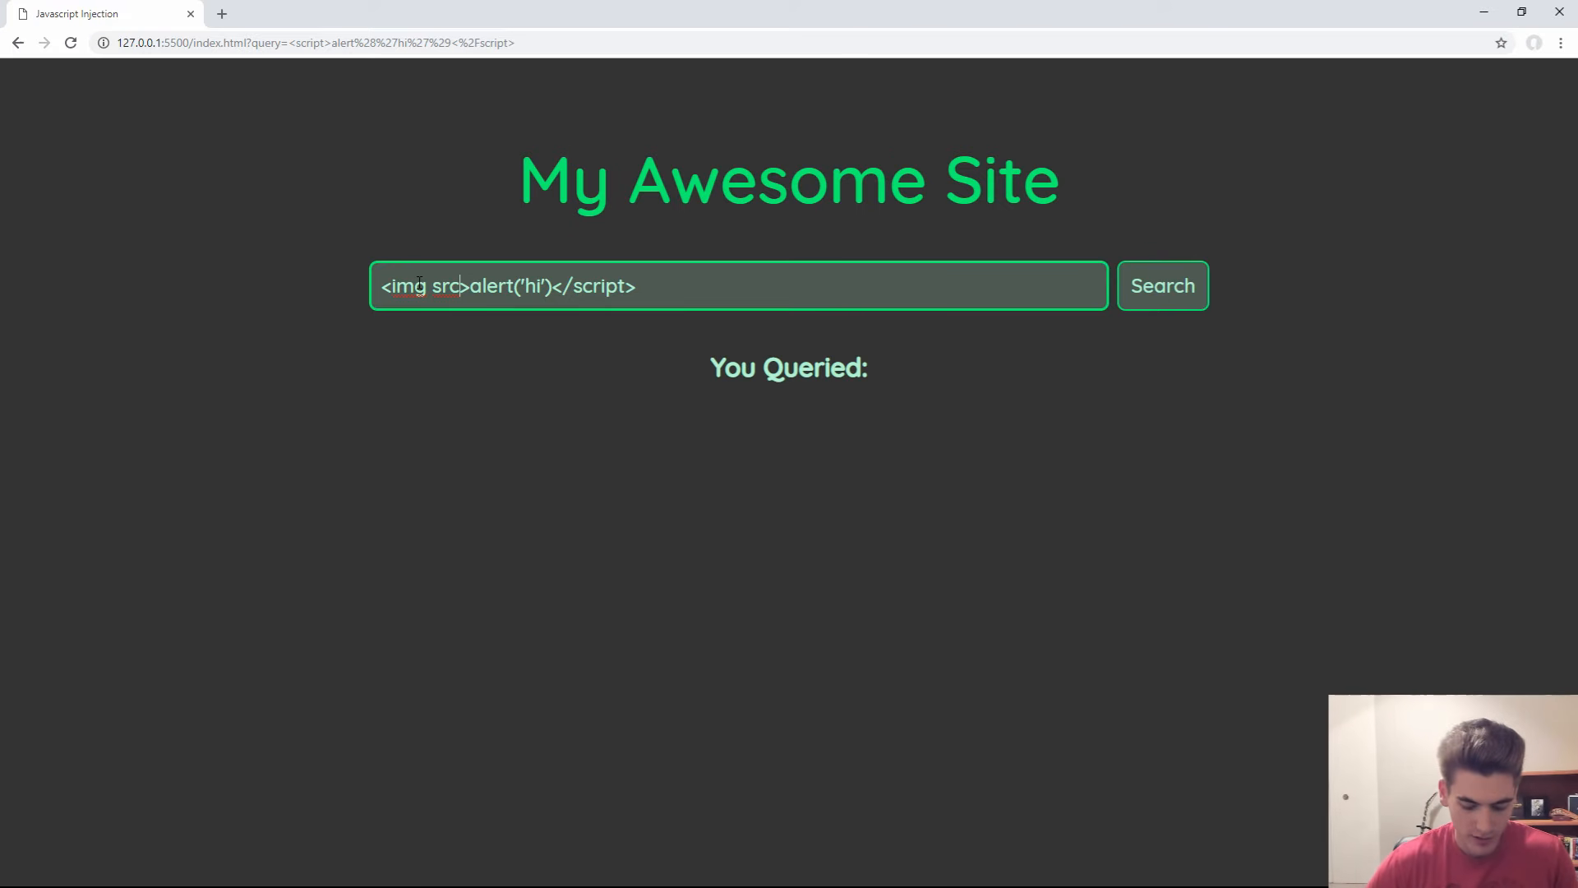
pyautogui.write('onerror')
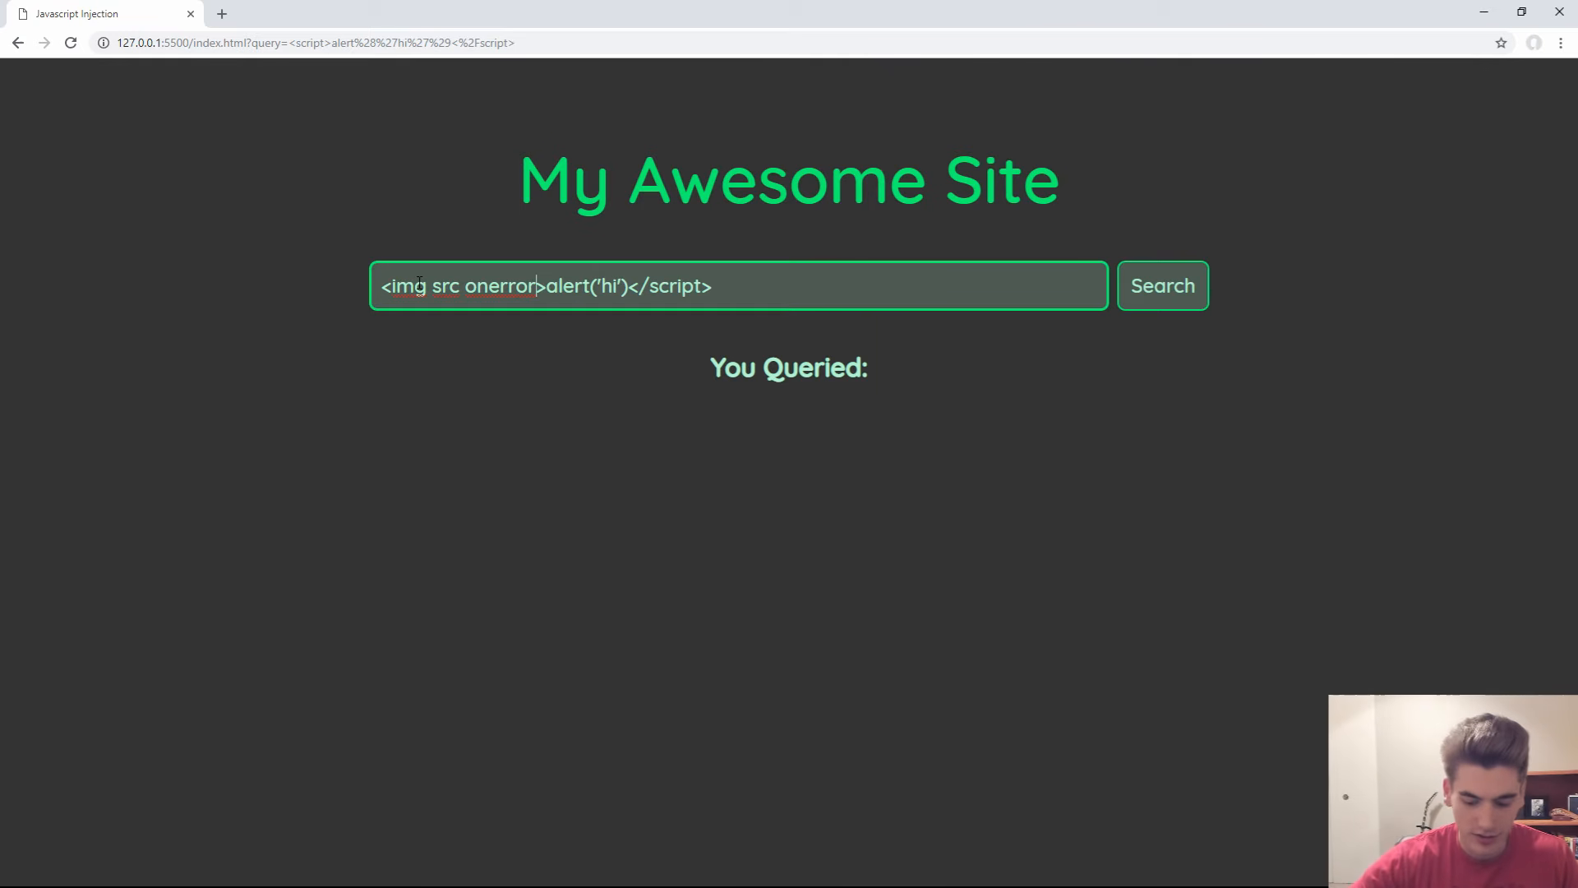
pyautogui.write('=')
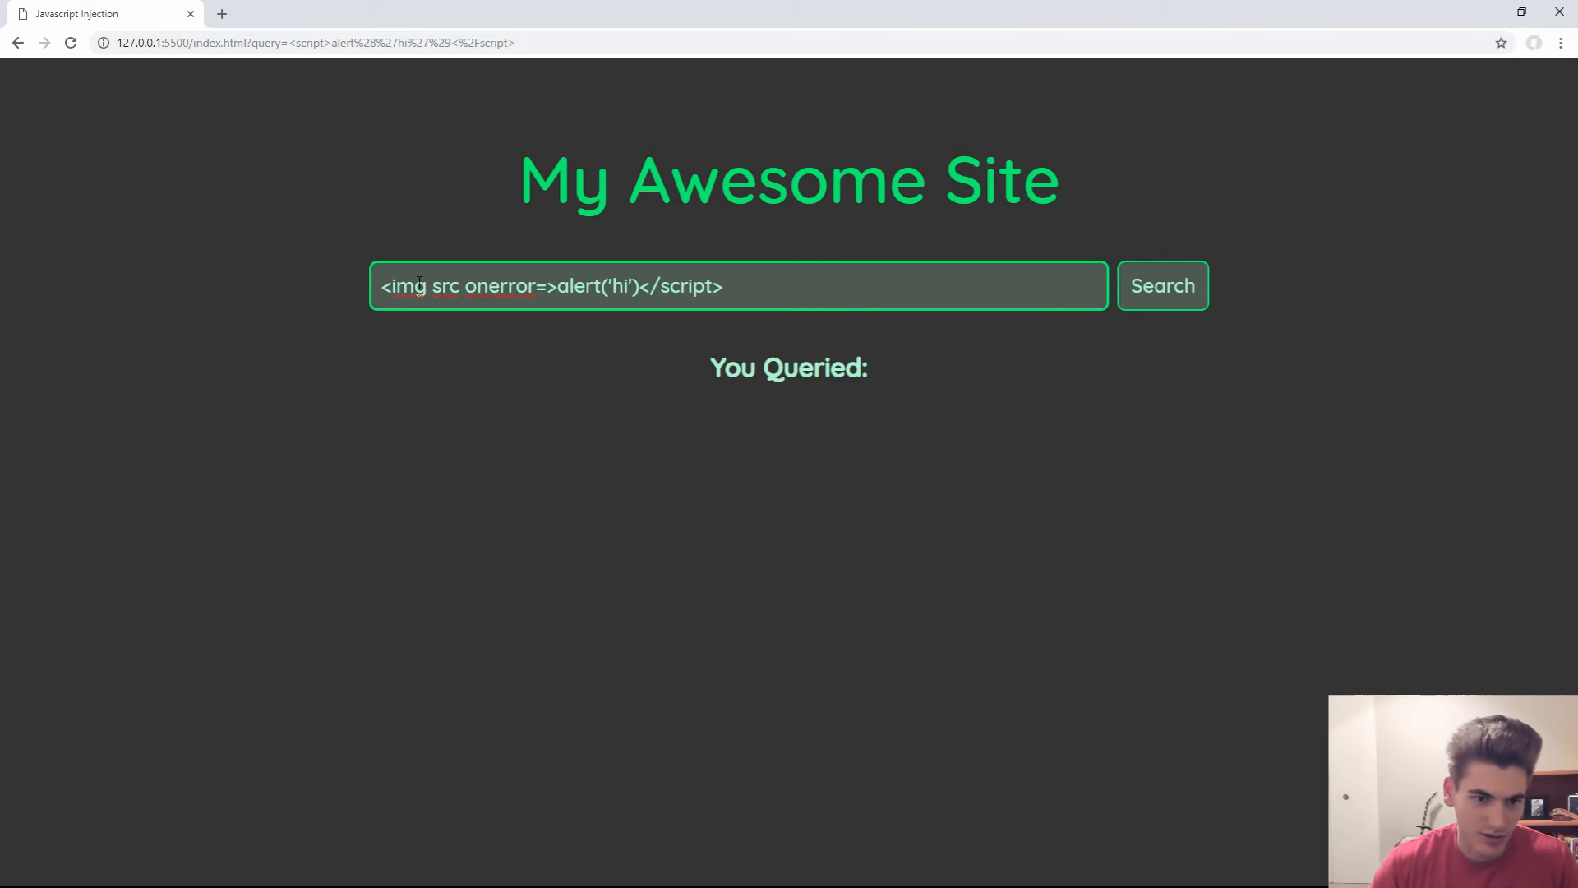
pyautogui.write('="')
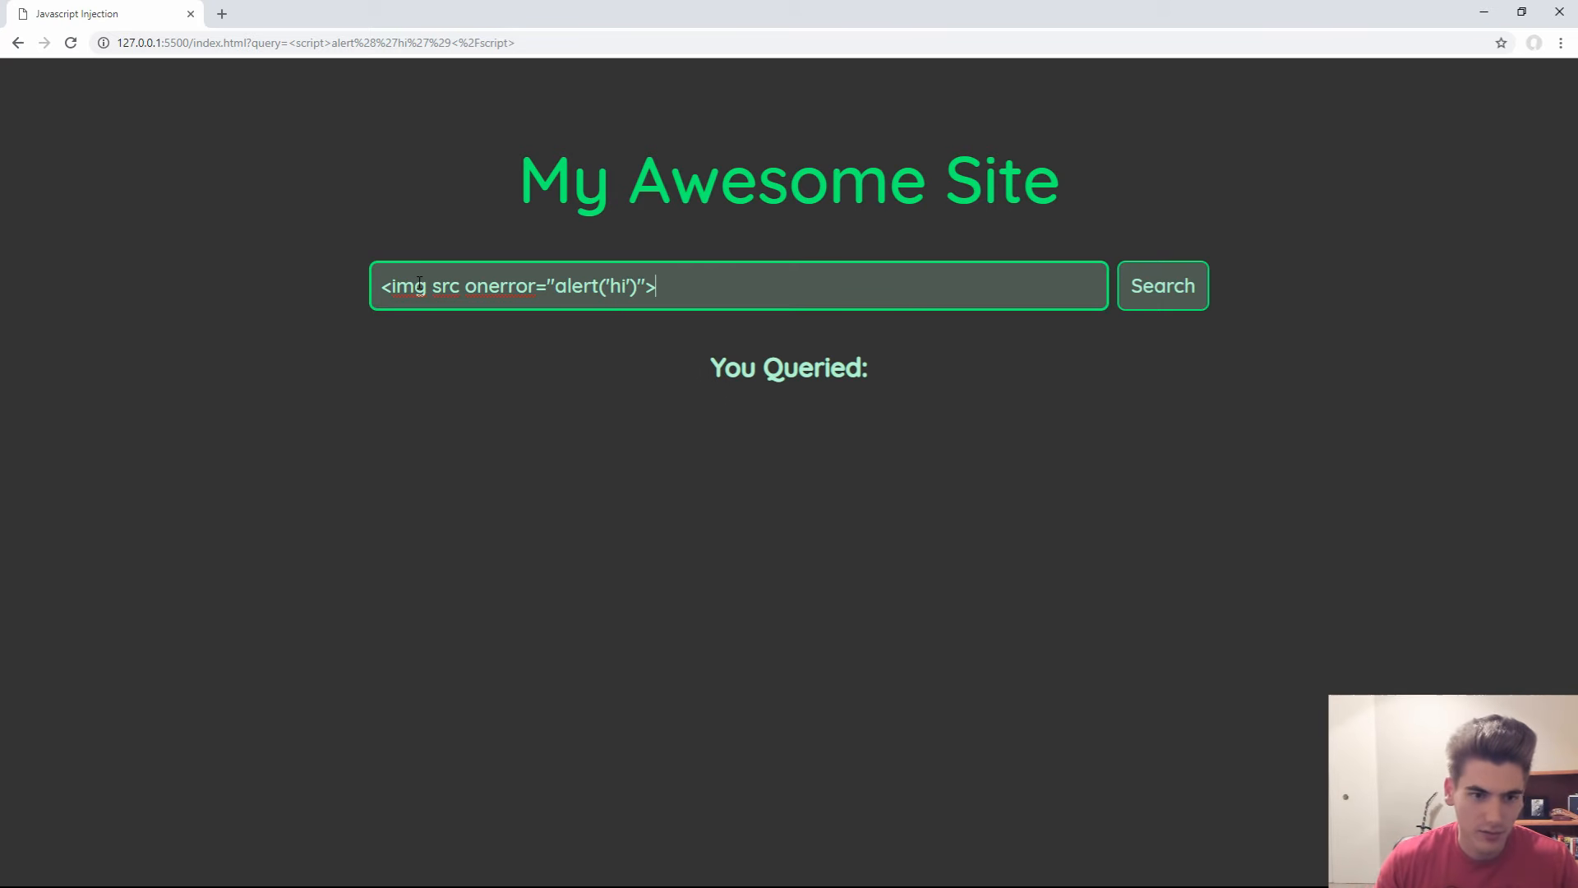
pyautogui.click(1162, 284)
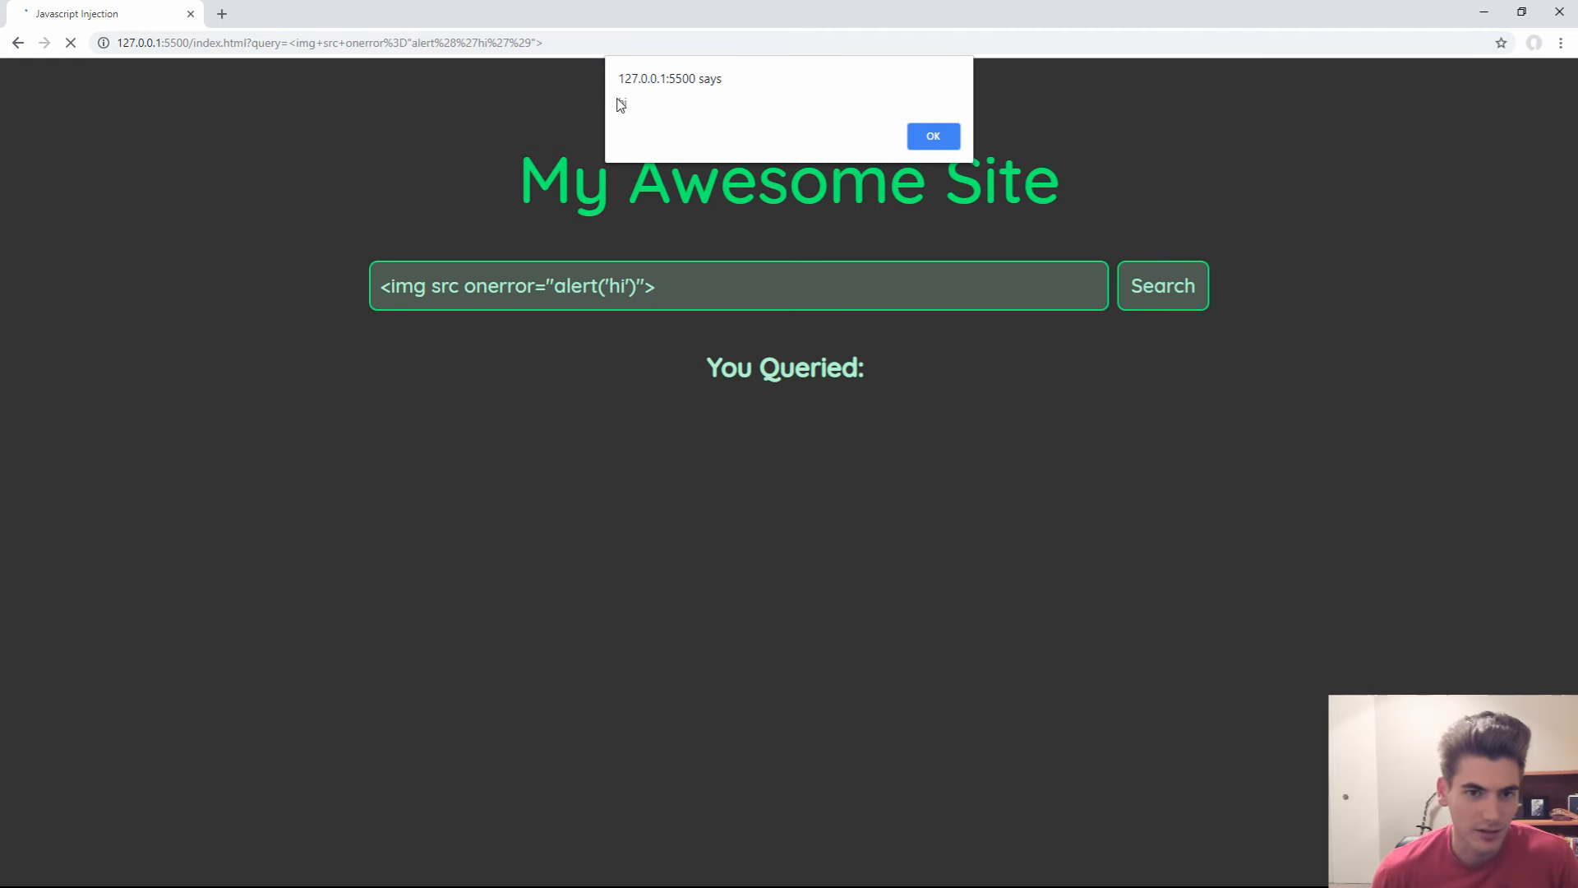
pyautogui.click(930, 137)
pyautogui.write('acked')
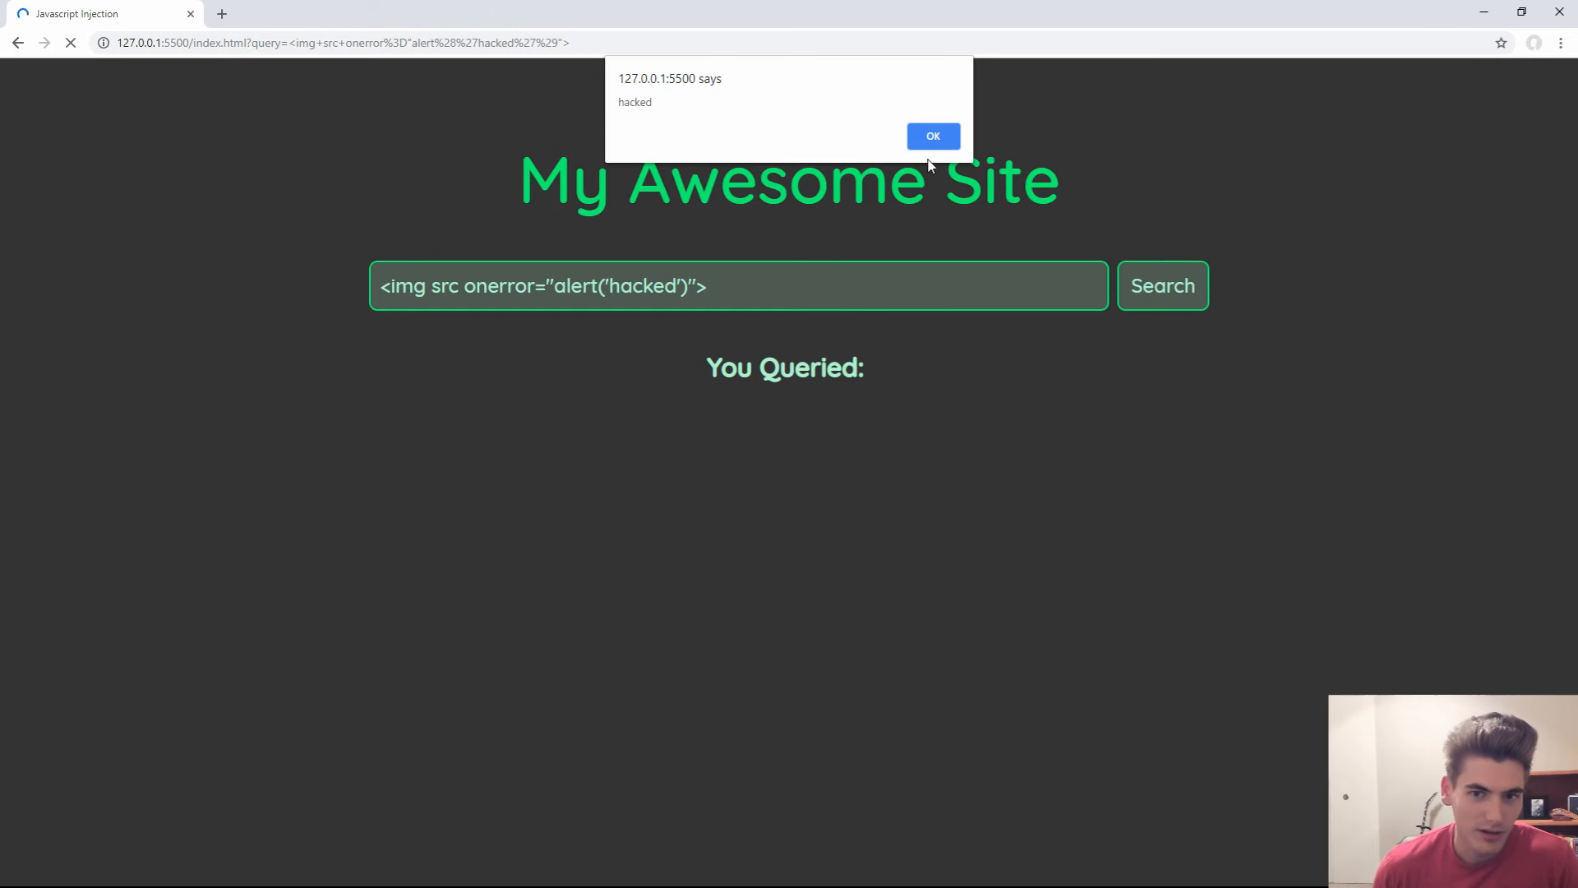
# Dismiss the hacked alert, then dismiss it again when the injected URL fires it in a new tab
pyautogui.click(930, 137)
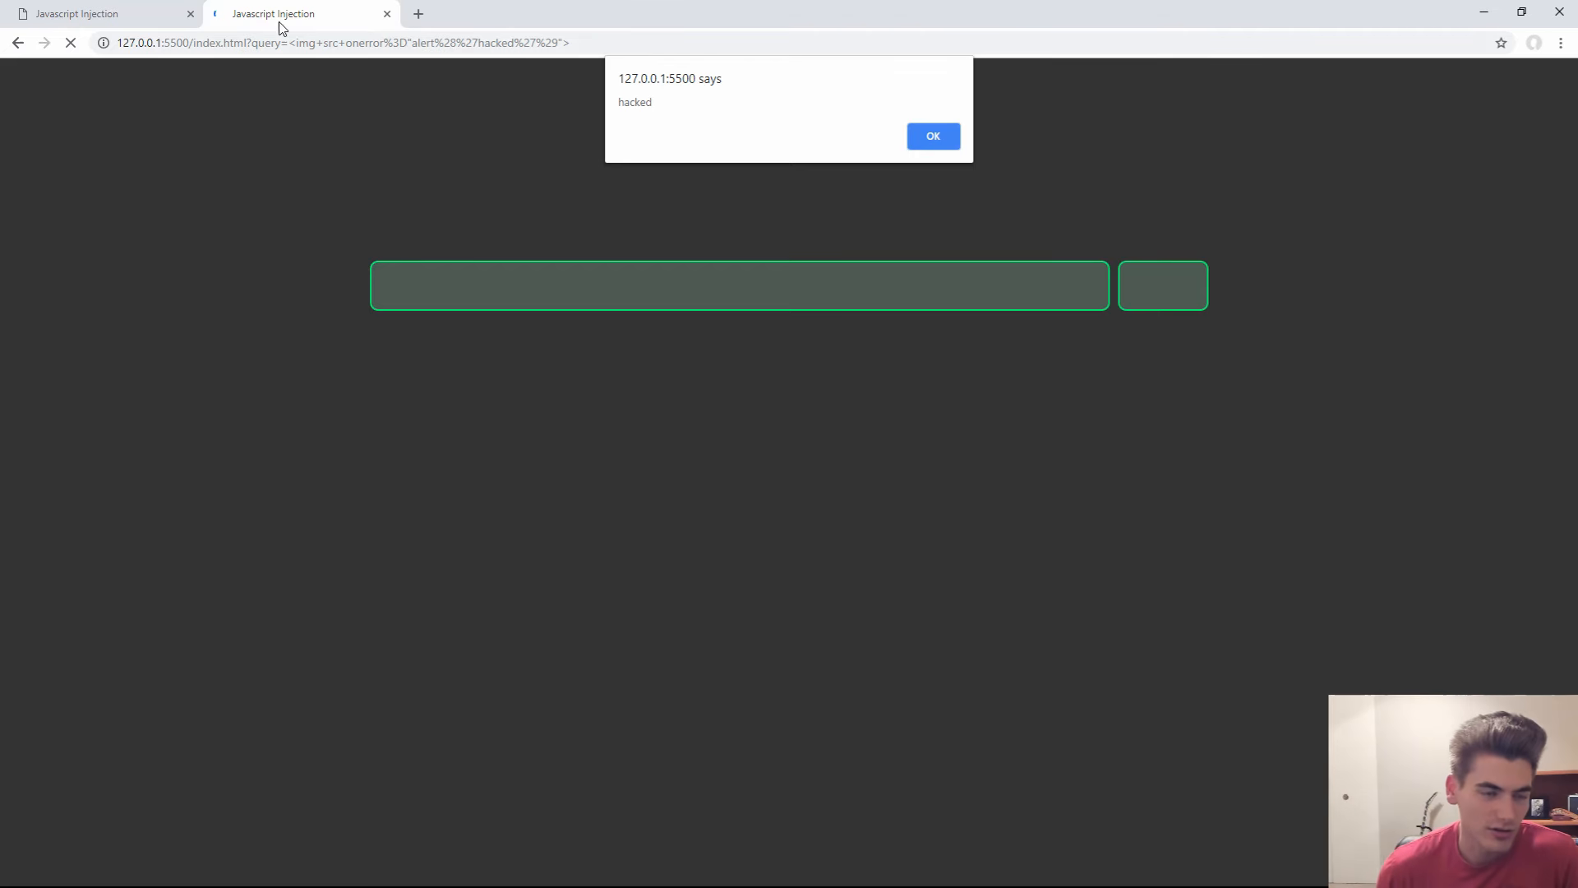
pyautogui.click(930, 136)
pyautogui.write('<img src onerror="">')
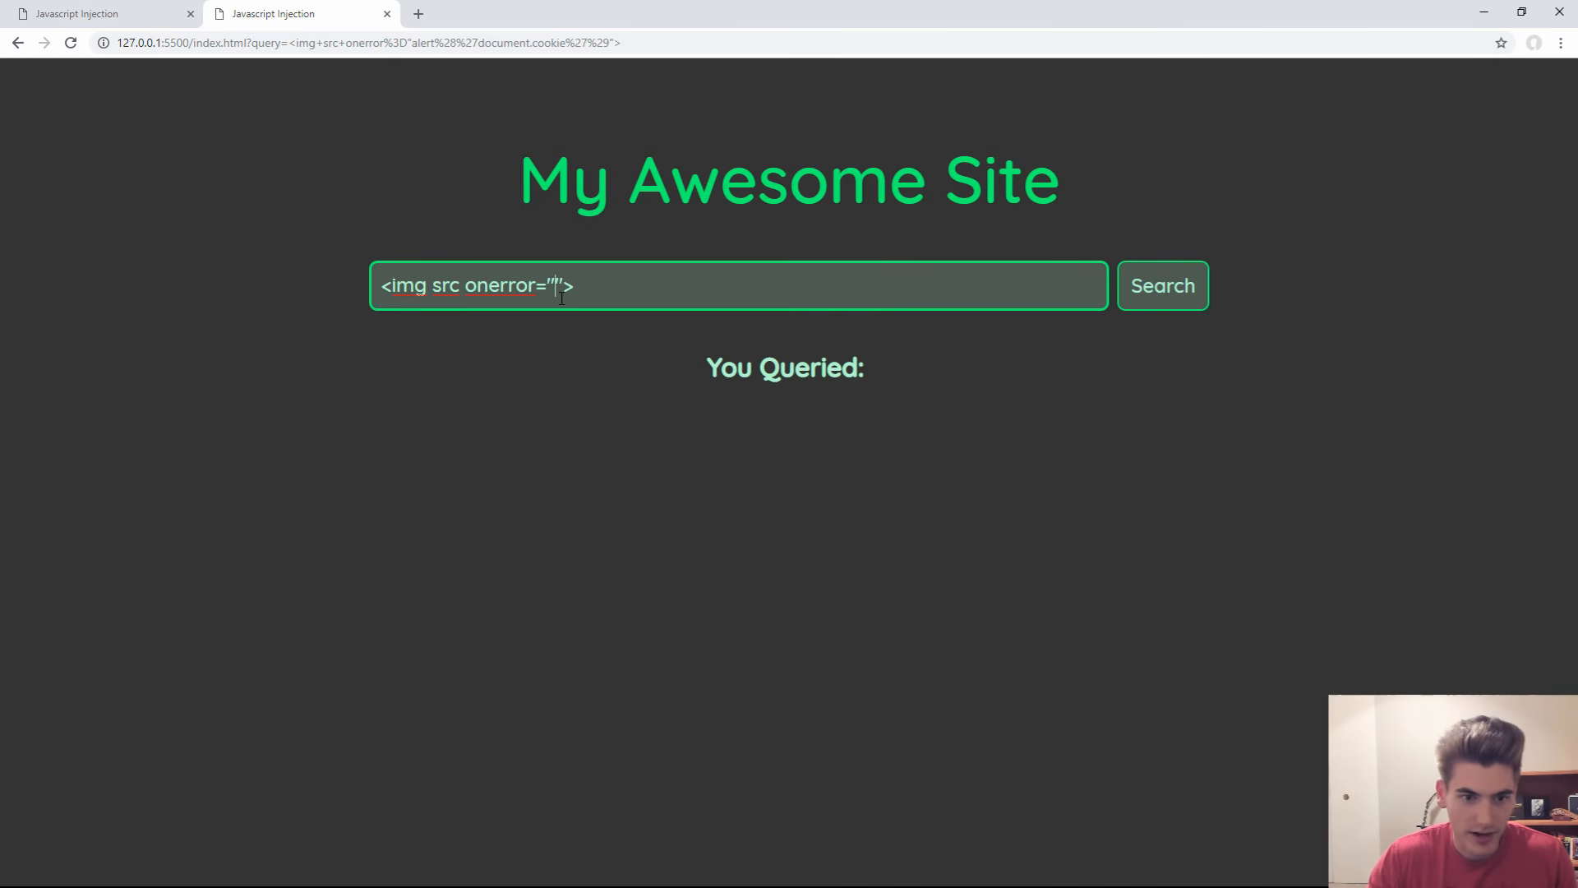
# Change the onerror payload to alert(document.cookie), submit it, and dismiss the alert revealing the cookies
pyautogui.write('alert')
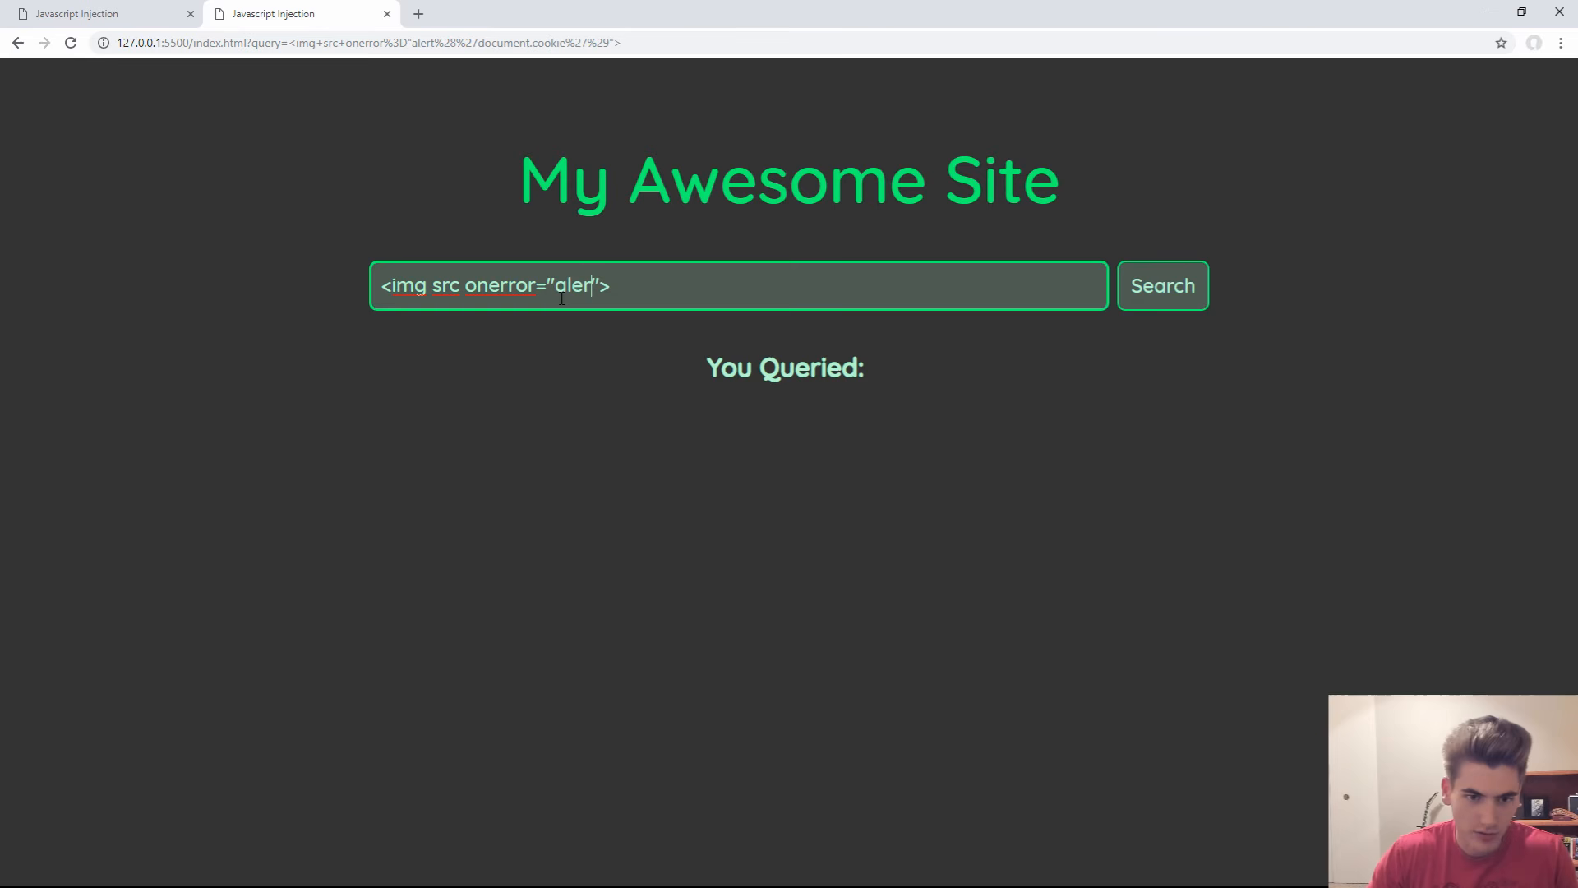
pyautogui.write('(')
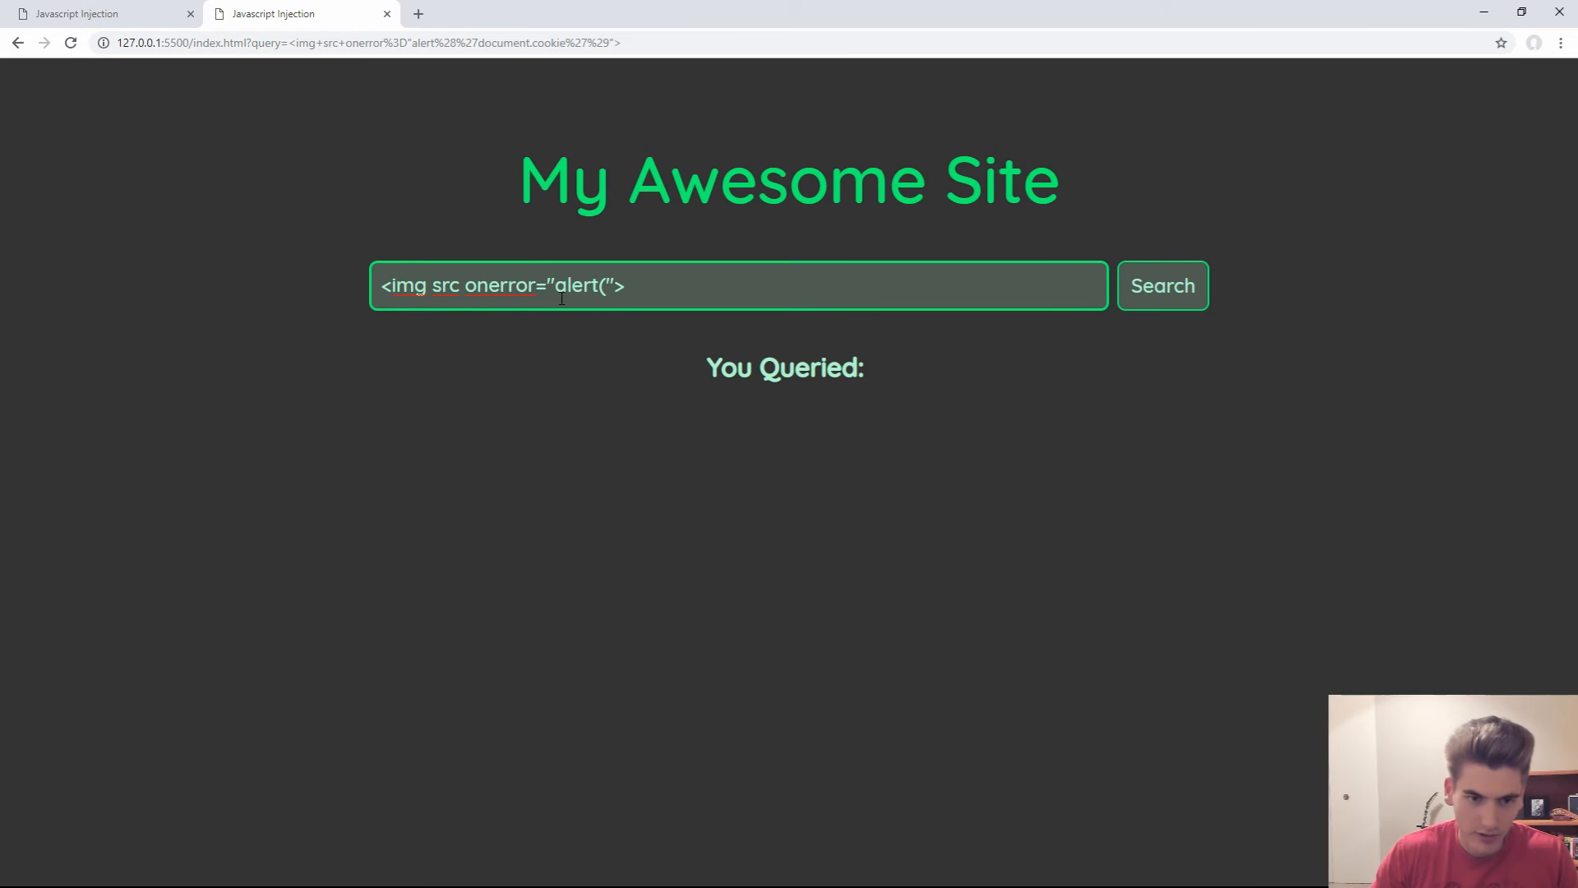
pyautogui.write('document.cooki')
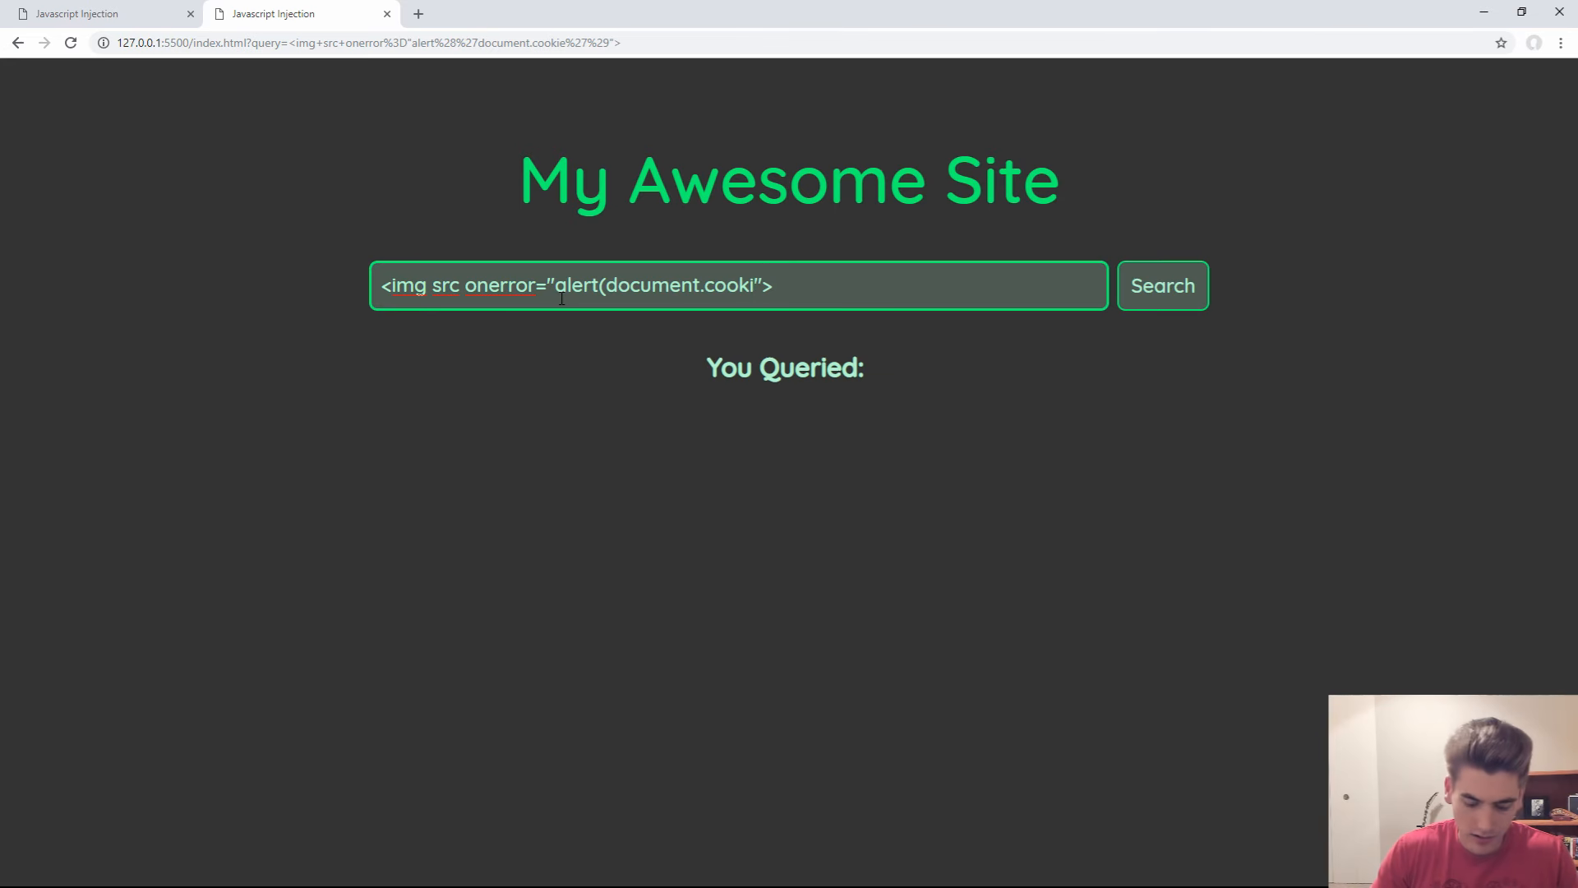
pyautogui.click(1162, 284)
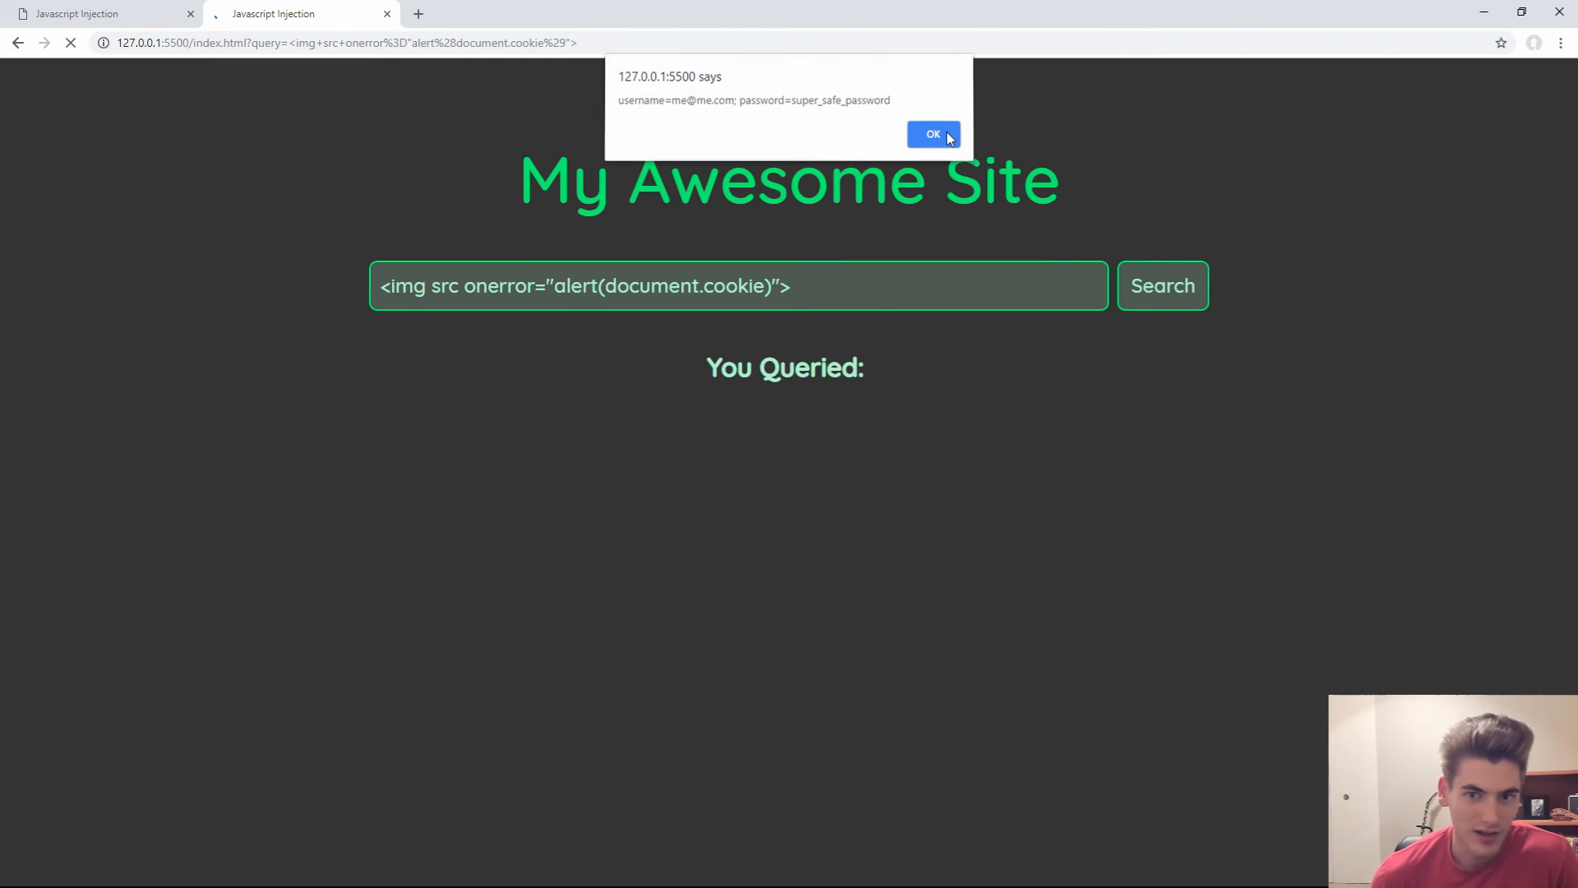
pyautogui.click(932, 134)
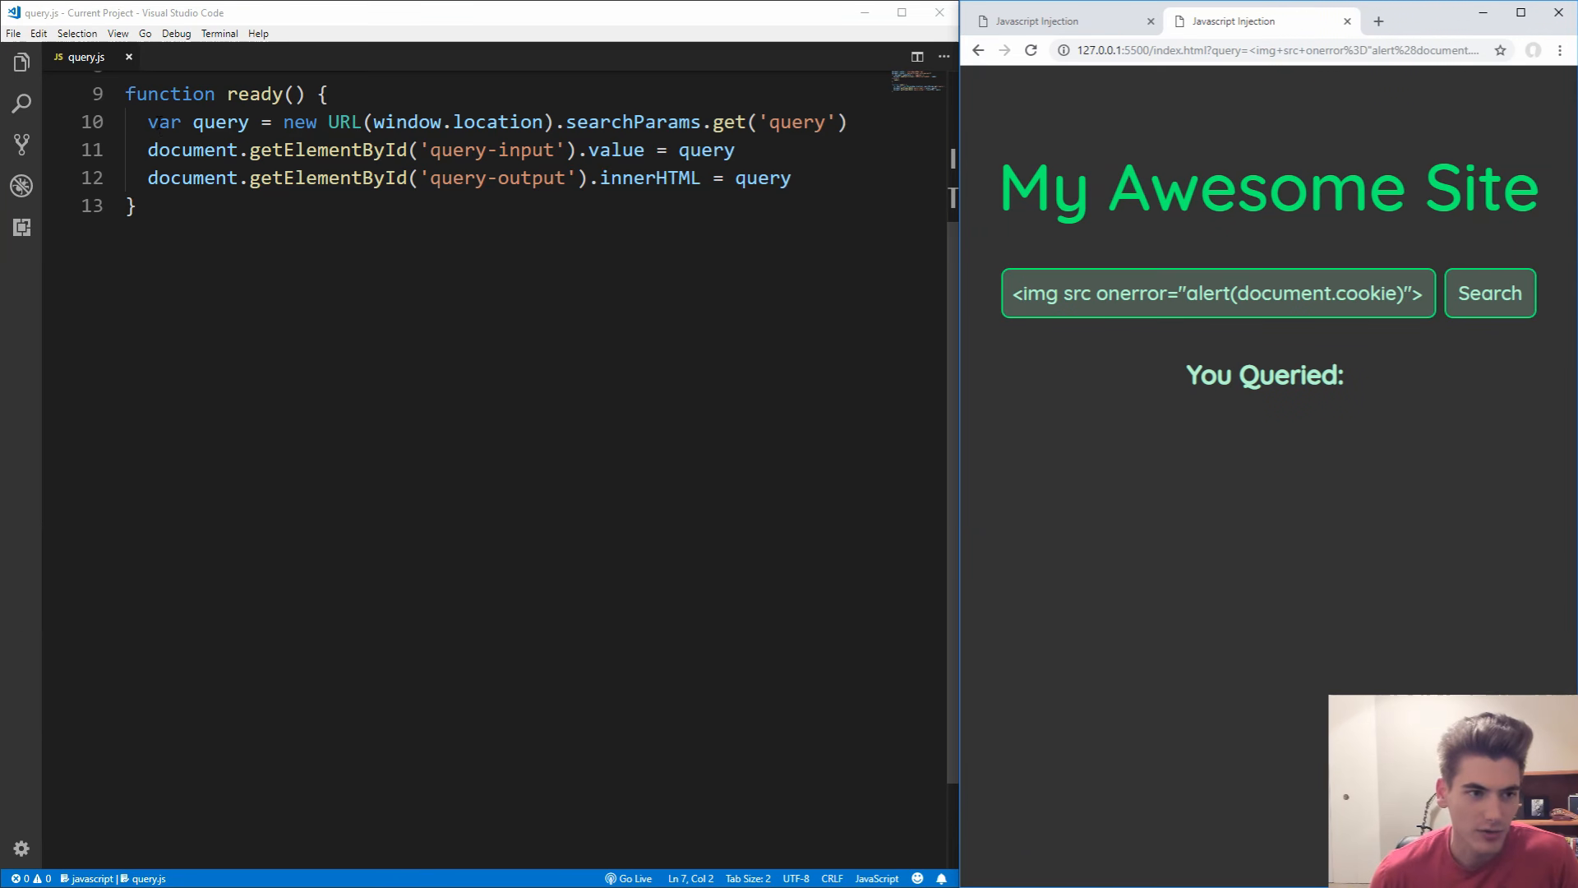
pyautogui.doubleClick(218, 121)
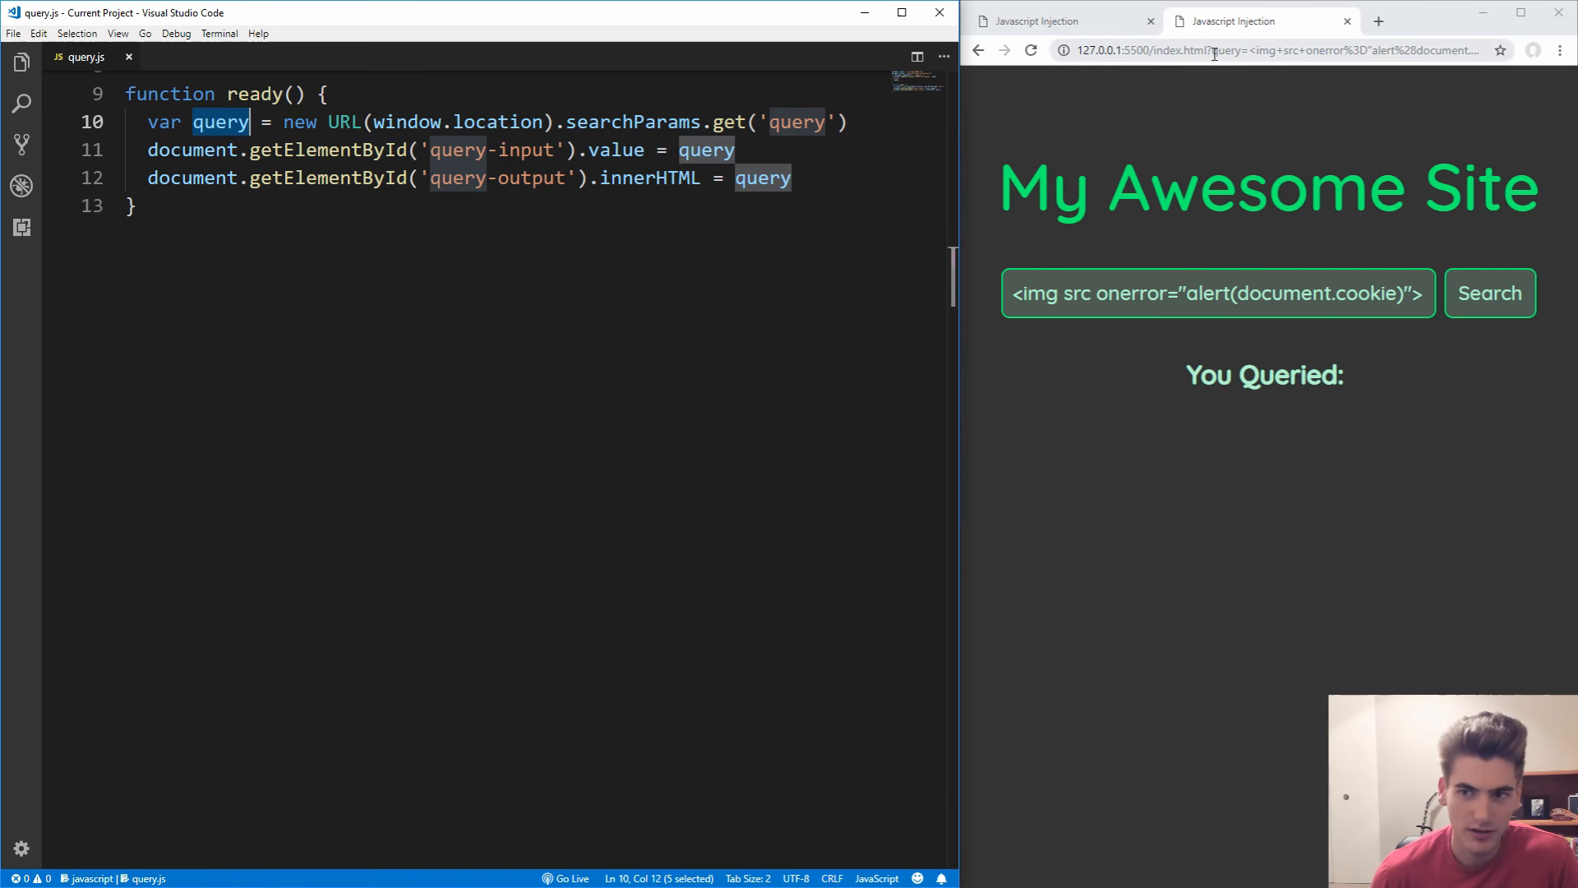
pyautogui.click(1278, 51)
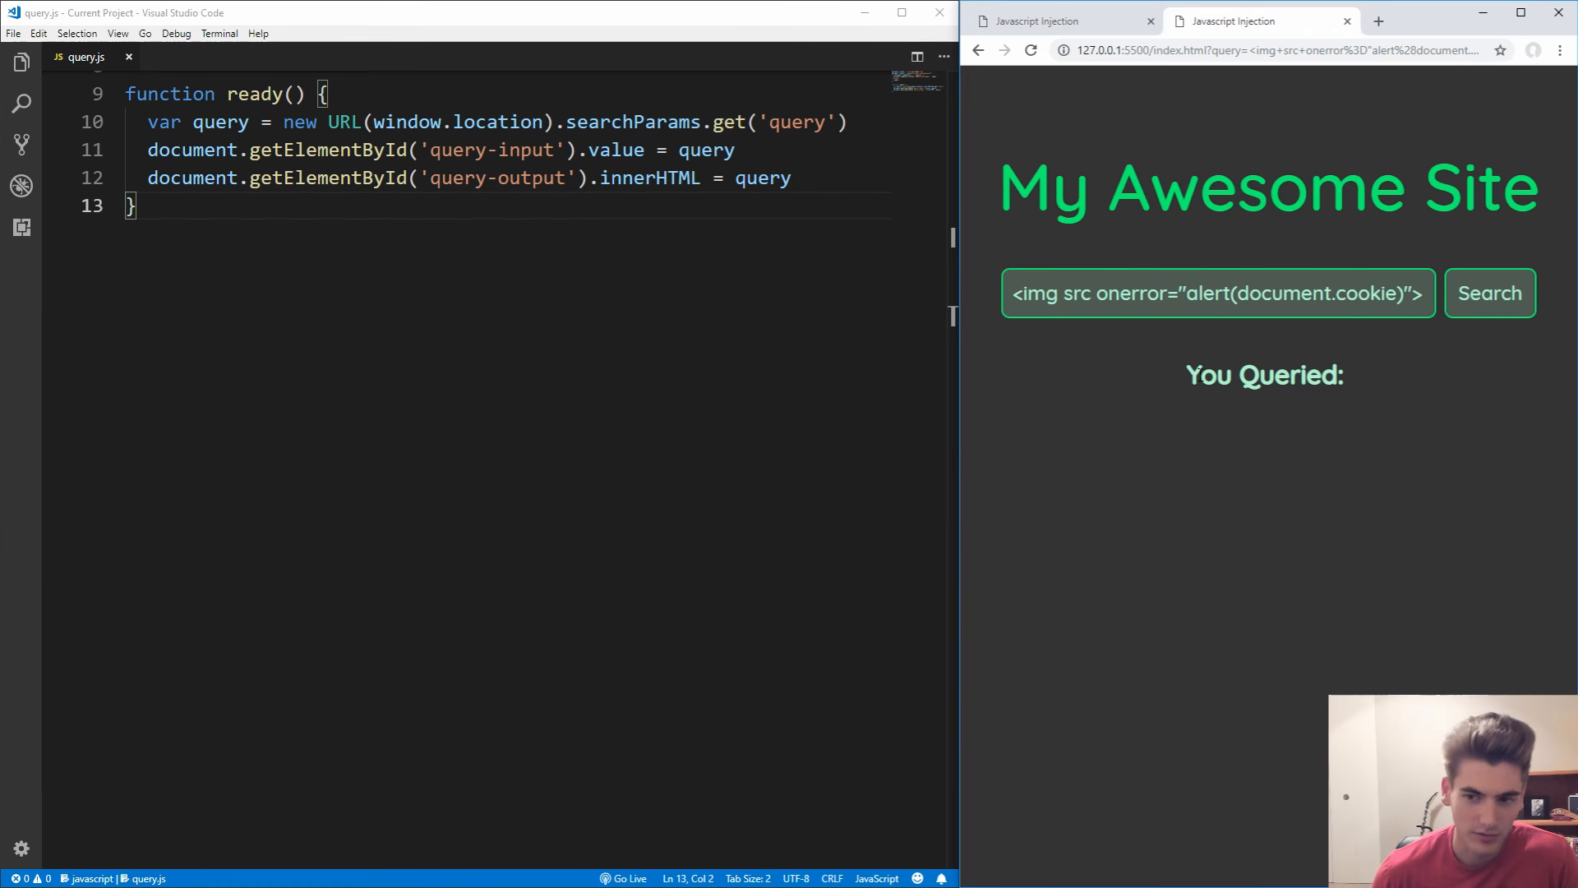
pyautogui.doubleClick(1264, 374)
pyautogui.write('ext')
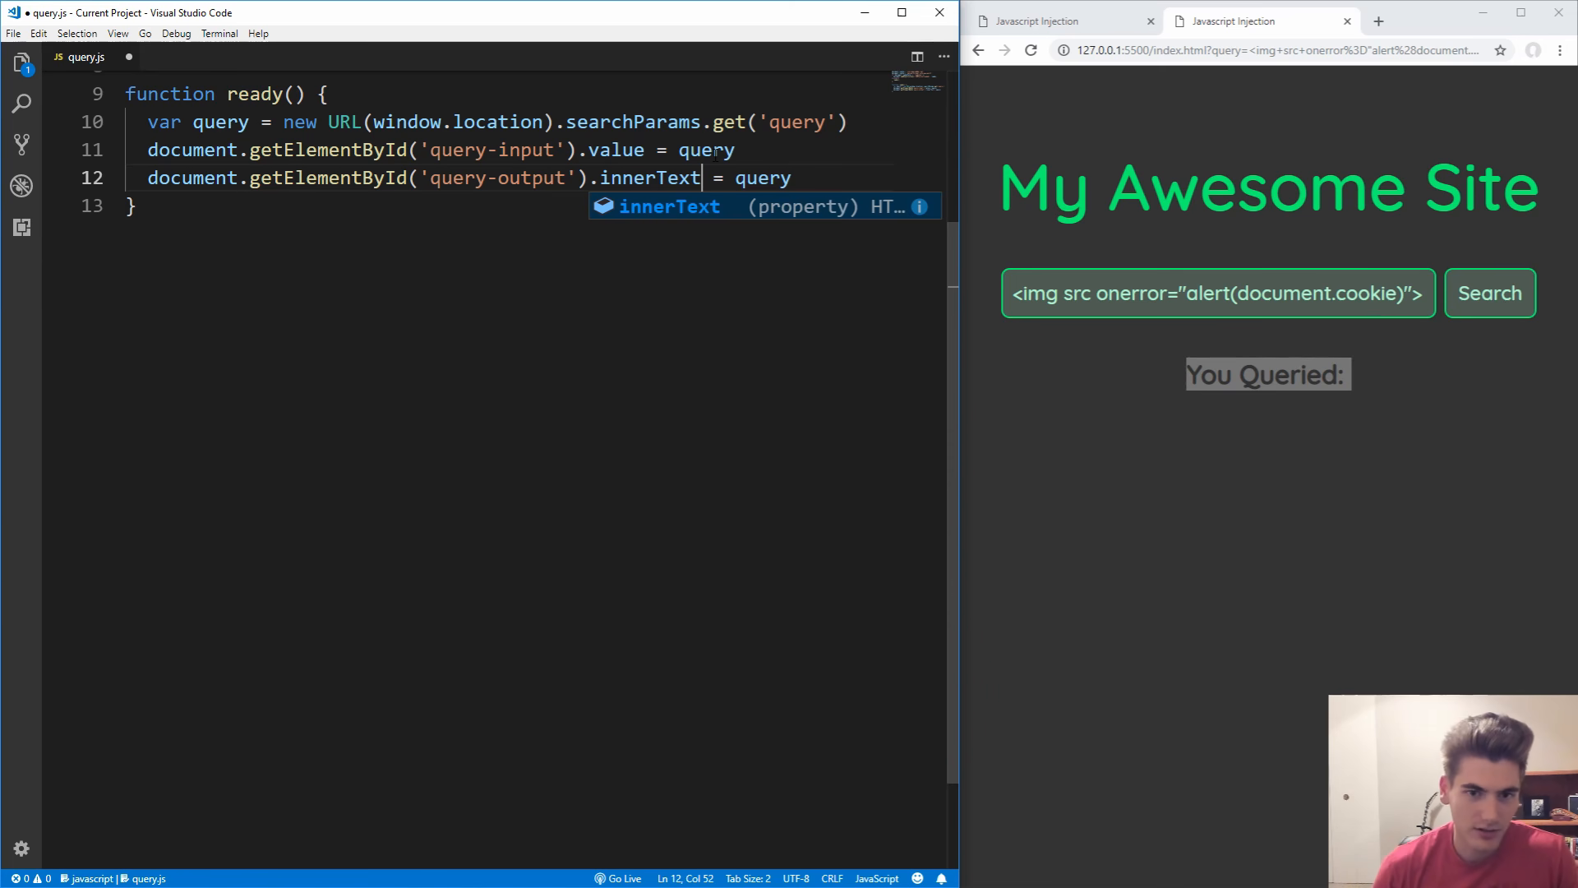
# Replace .innerHTML with .innerText on line 12 of query.js so the payload renders as plain text
pyautogui.click(1489, 292)
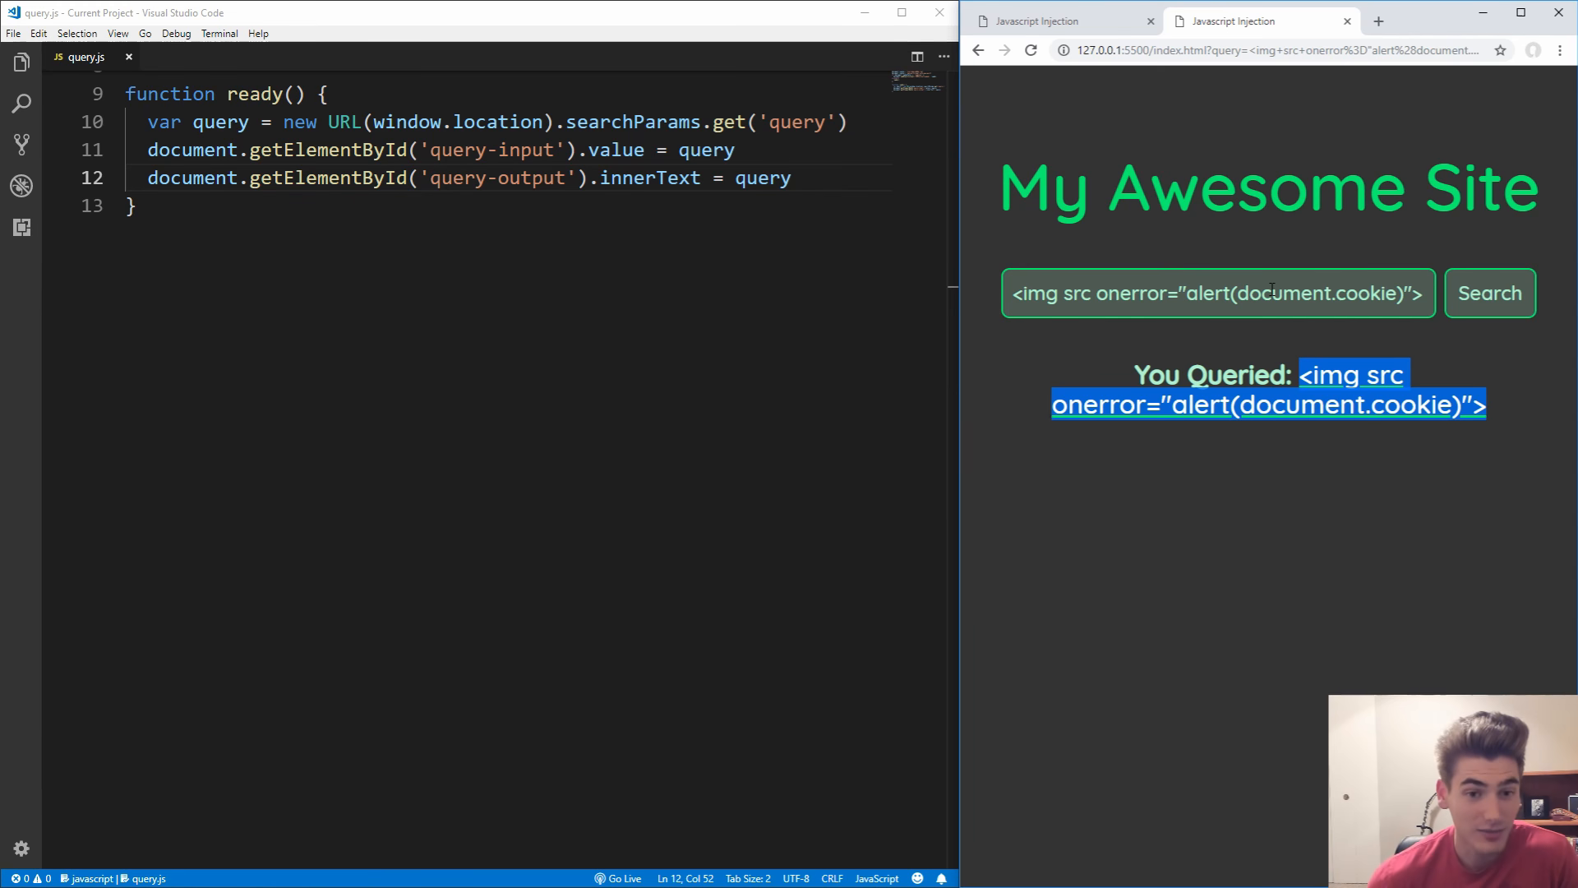
pyautogui.doubleClick(679, 177)
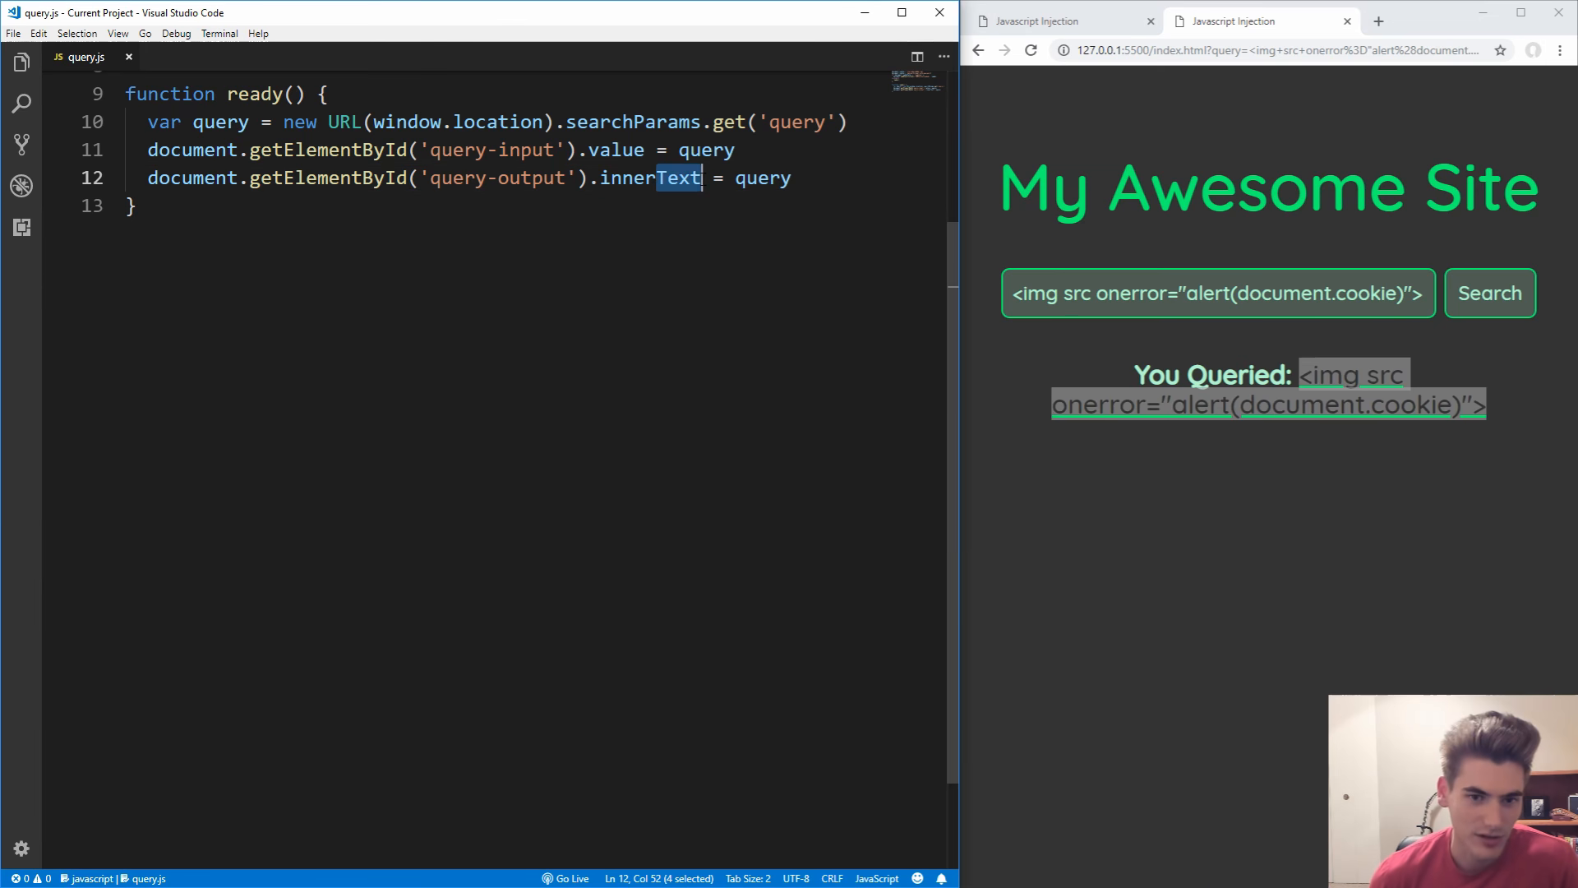